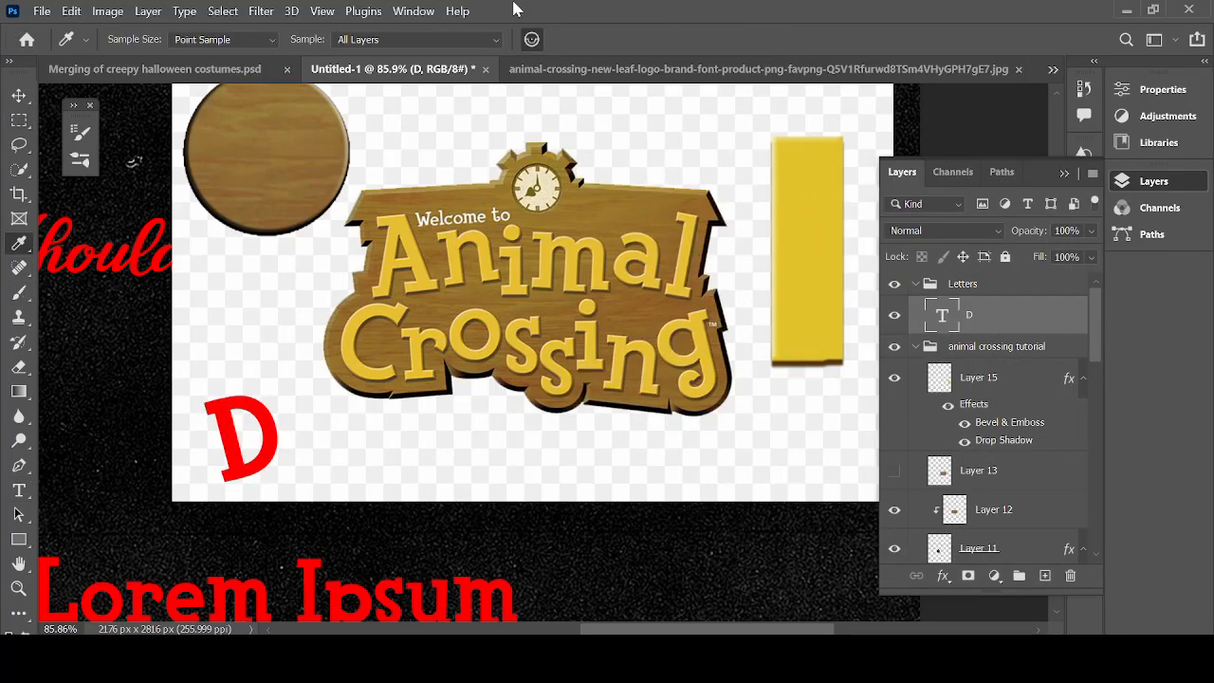
Step: Sample the logo lettering's yellow as the foreground colour and target the red D for recolouring
left_click(497, 161)
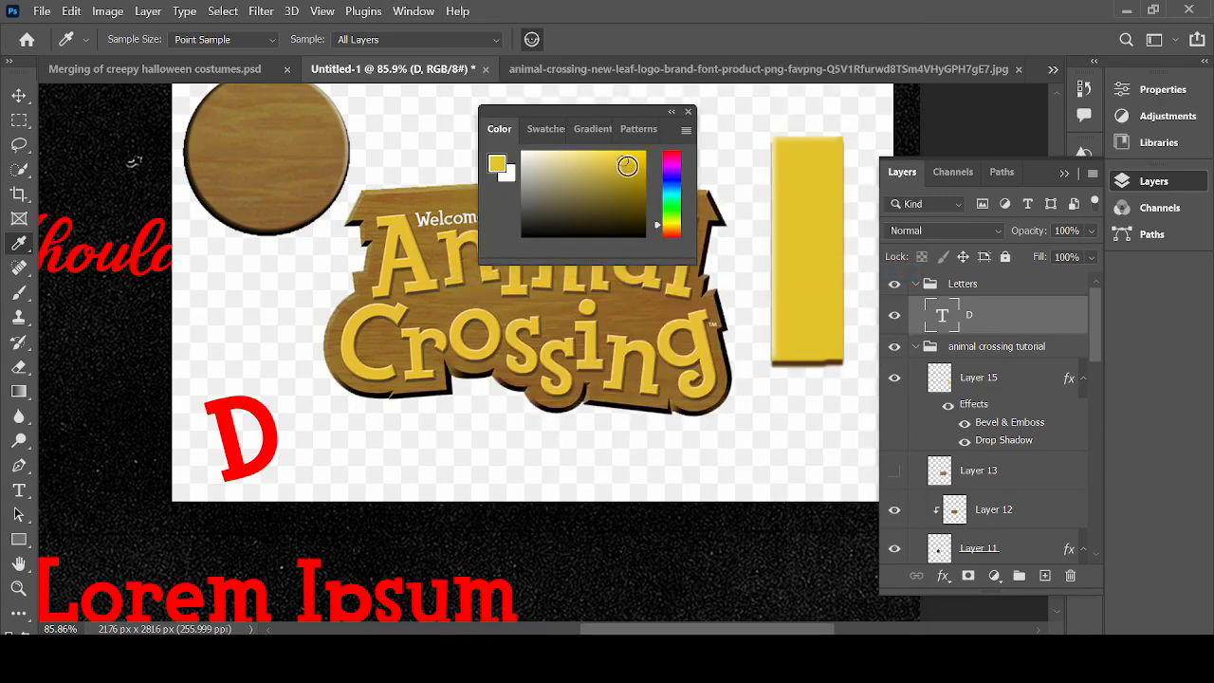
left_click(497, 163)
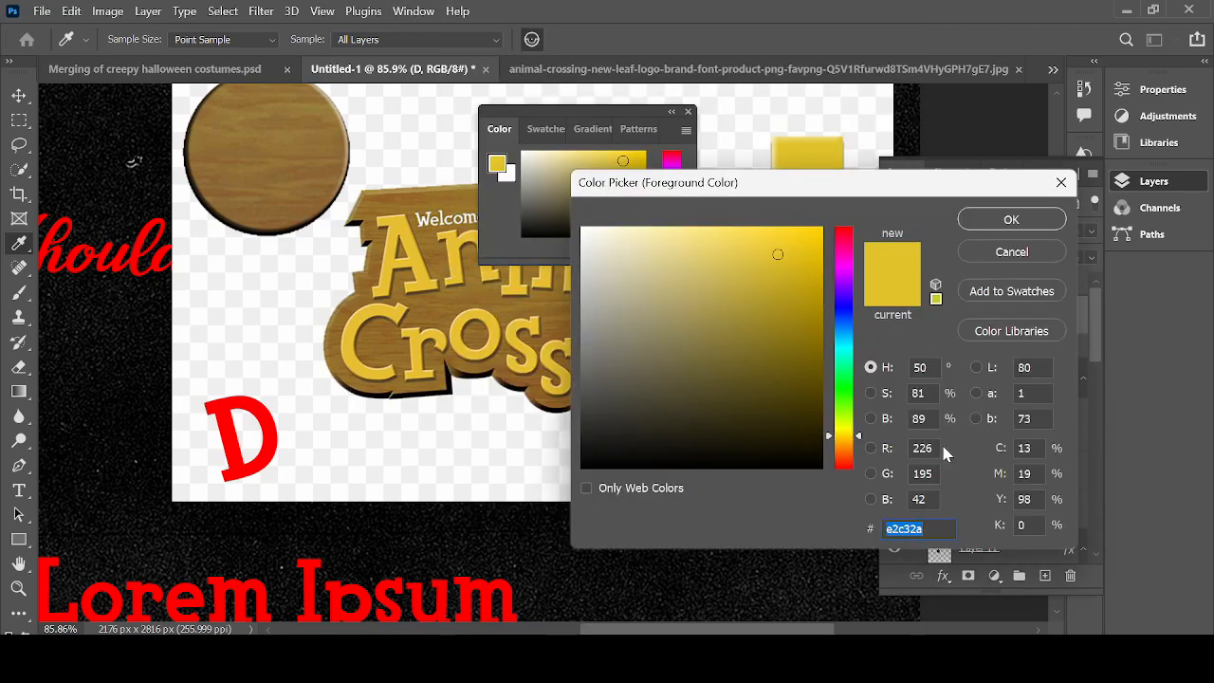
left_click(1010, 220)
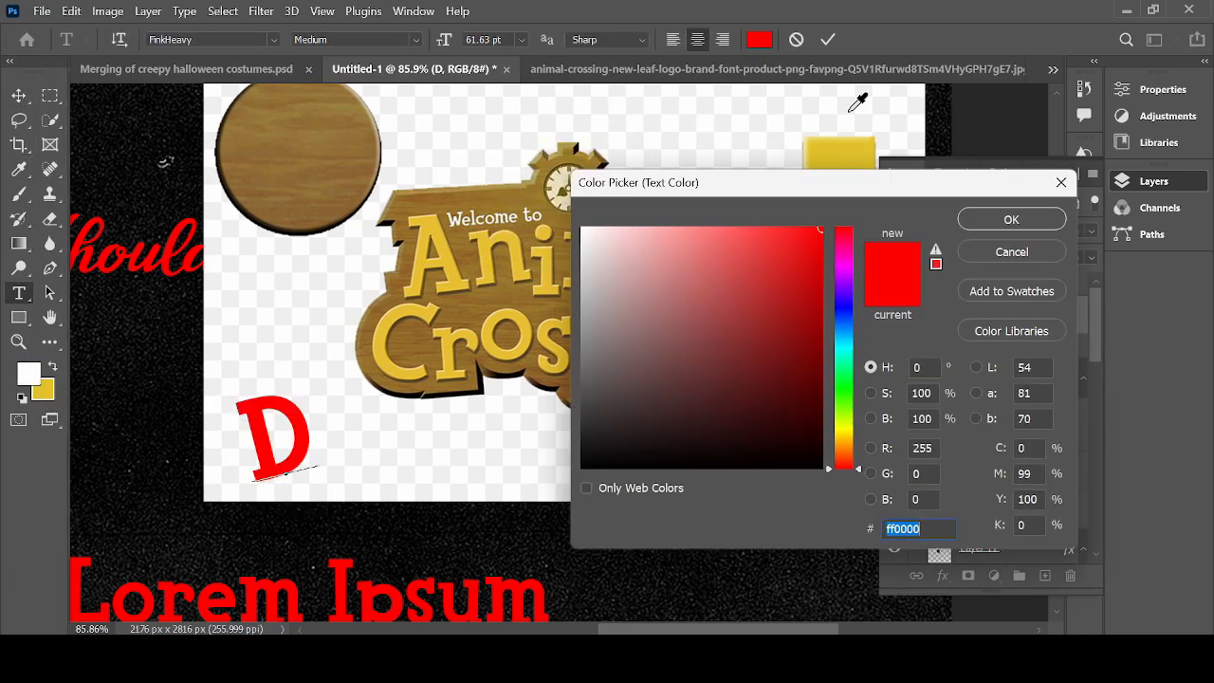
Step: Make the D yellow and lay out e, f, i as separate tilted letter layers spelling Define
left_click(1009, 220)
type("e")
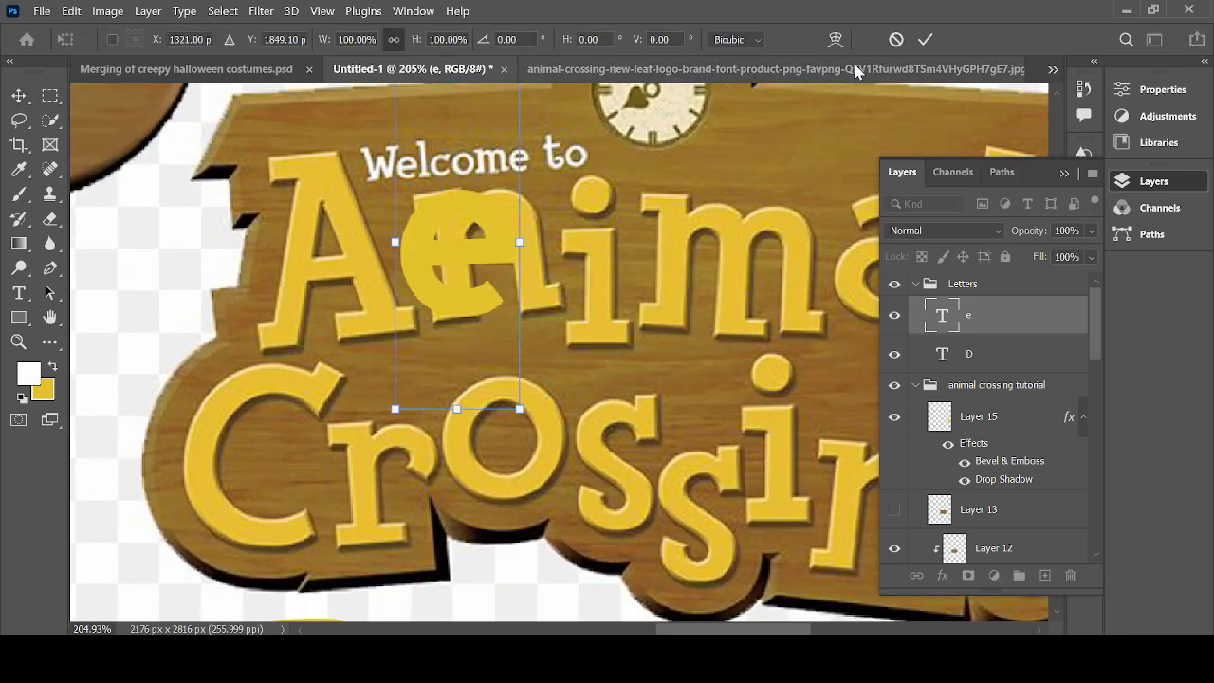
left_click_drag(520, 241, 599, 330)
type("f")
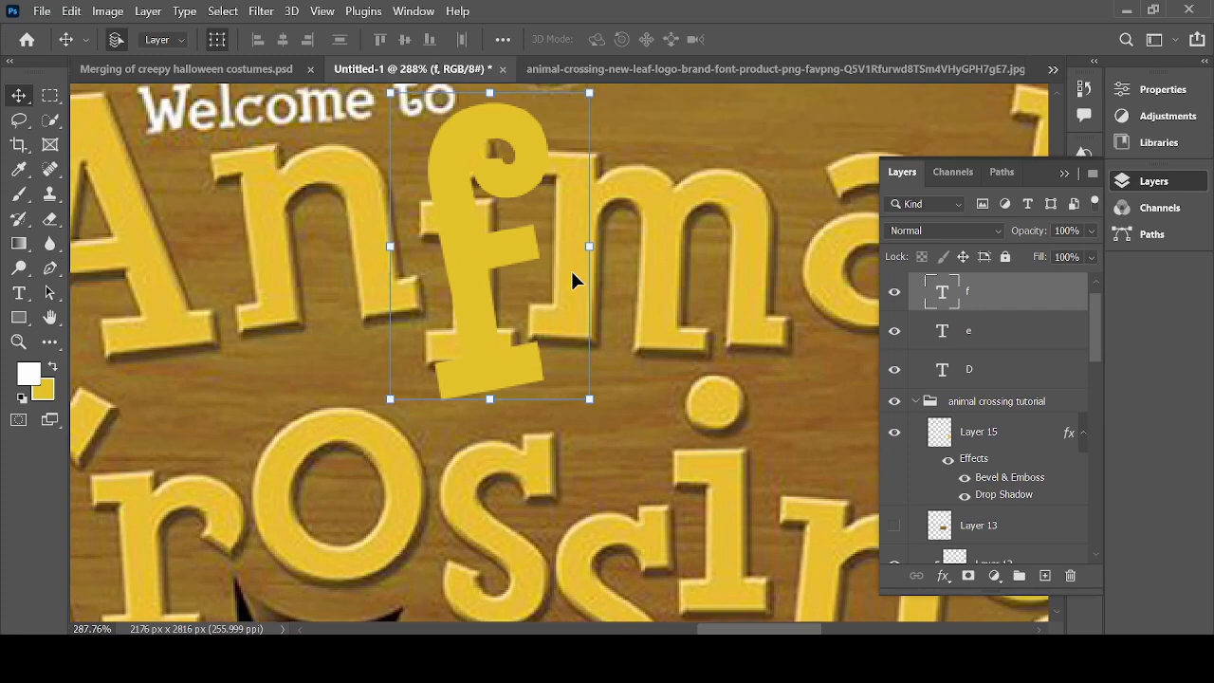
key("ctrl+t")
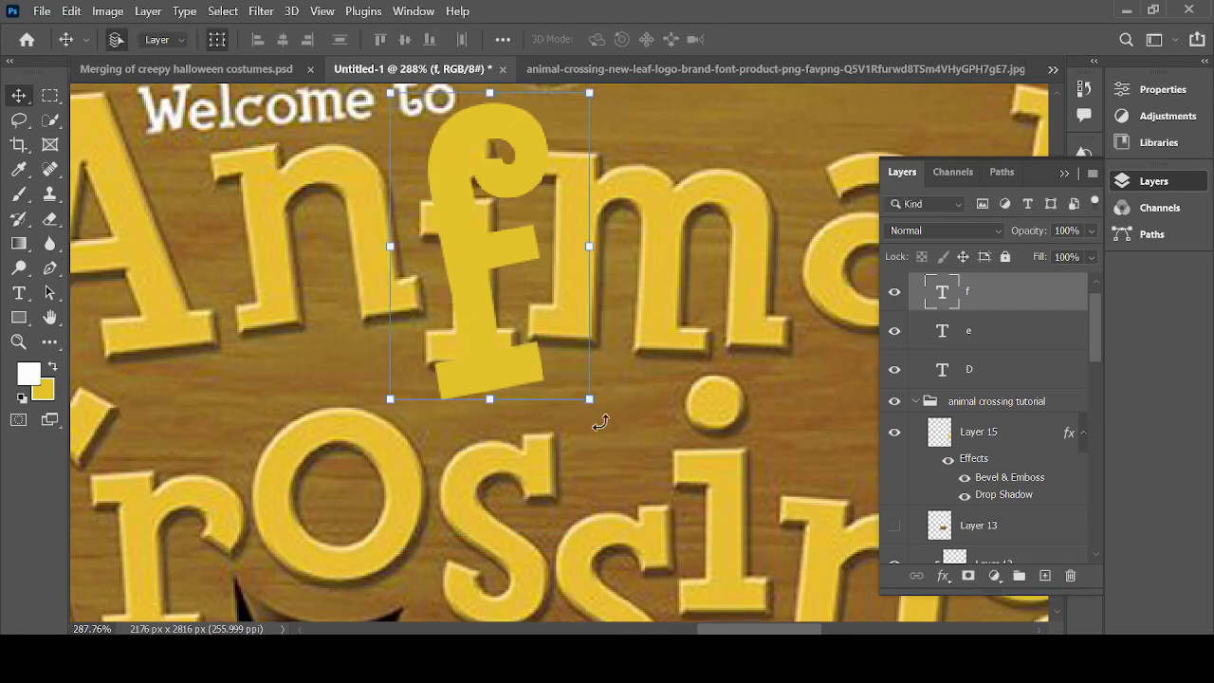
mouse_move(579, 440)
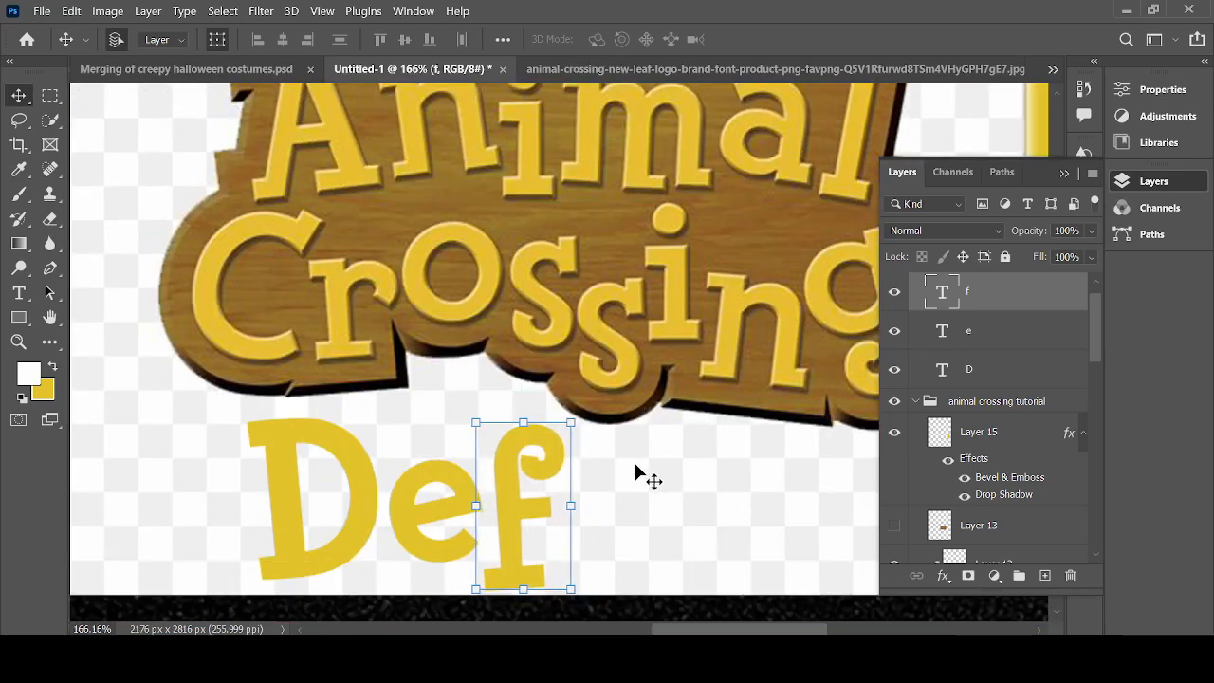
type("i")
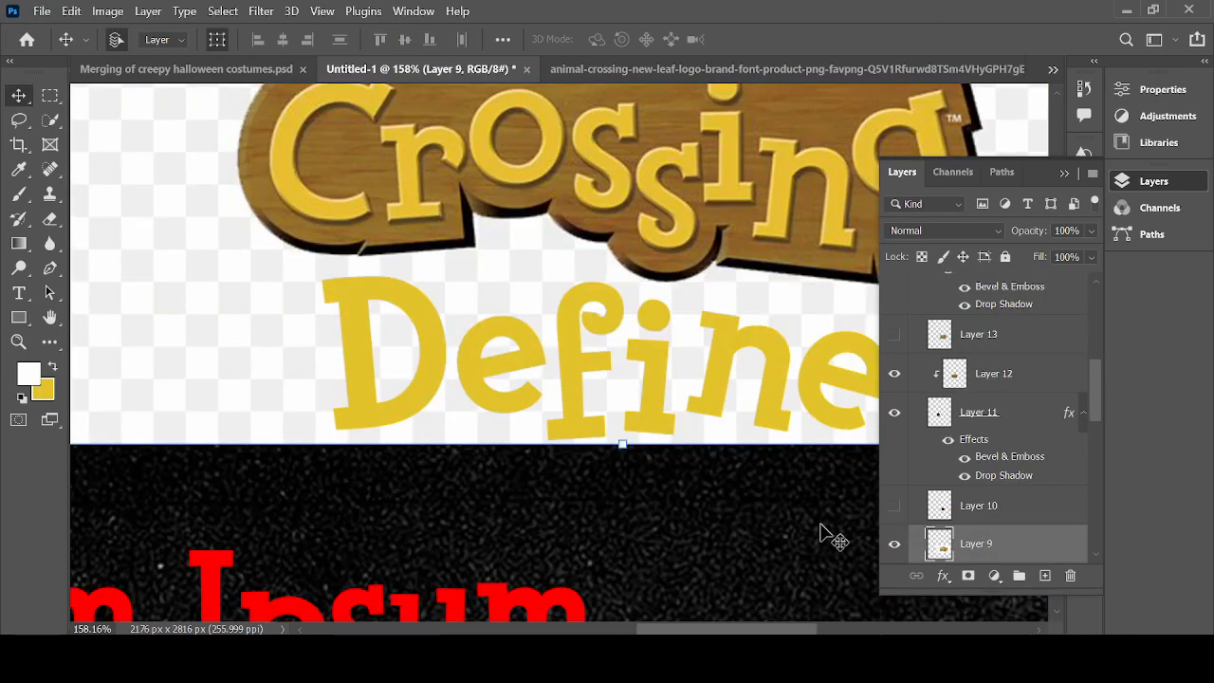
Step: Duplicate letter layers into G, e, n, d and tilt them into place below Define
left_click(70, 11)
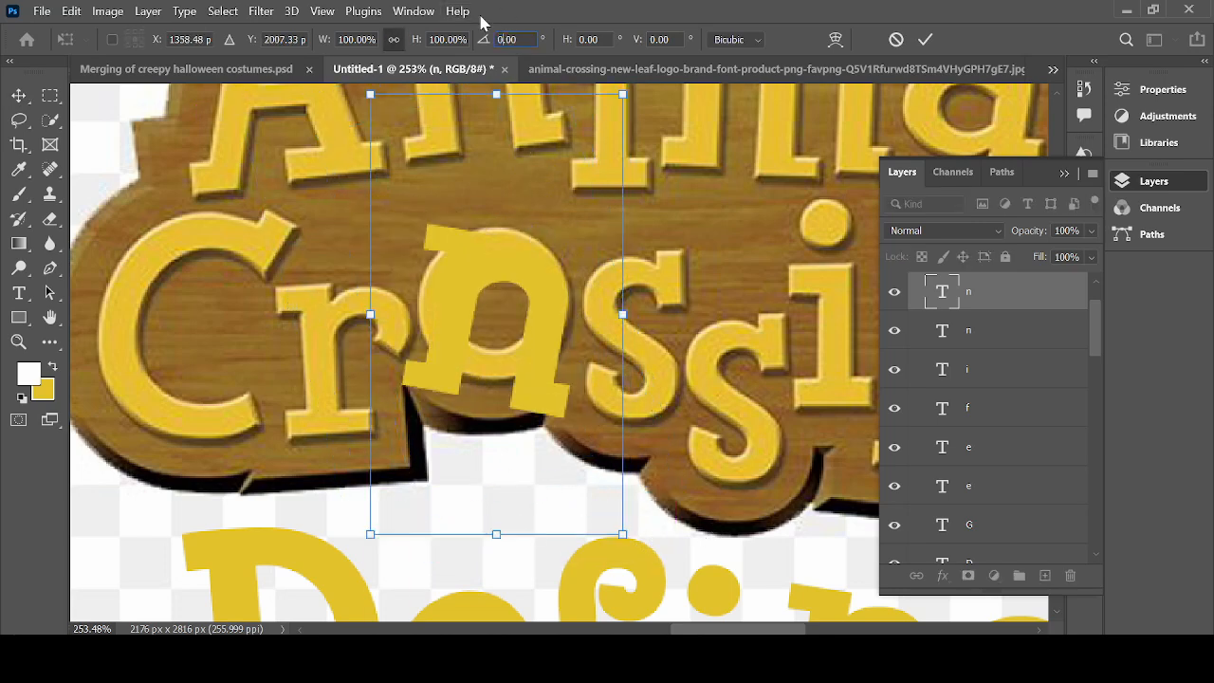
left_click_drag(622, 535, 662, 497)
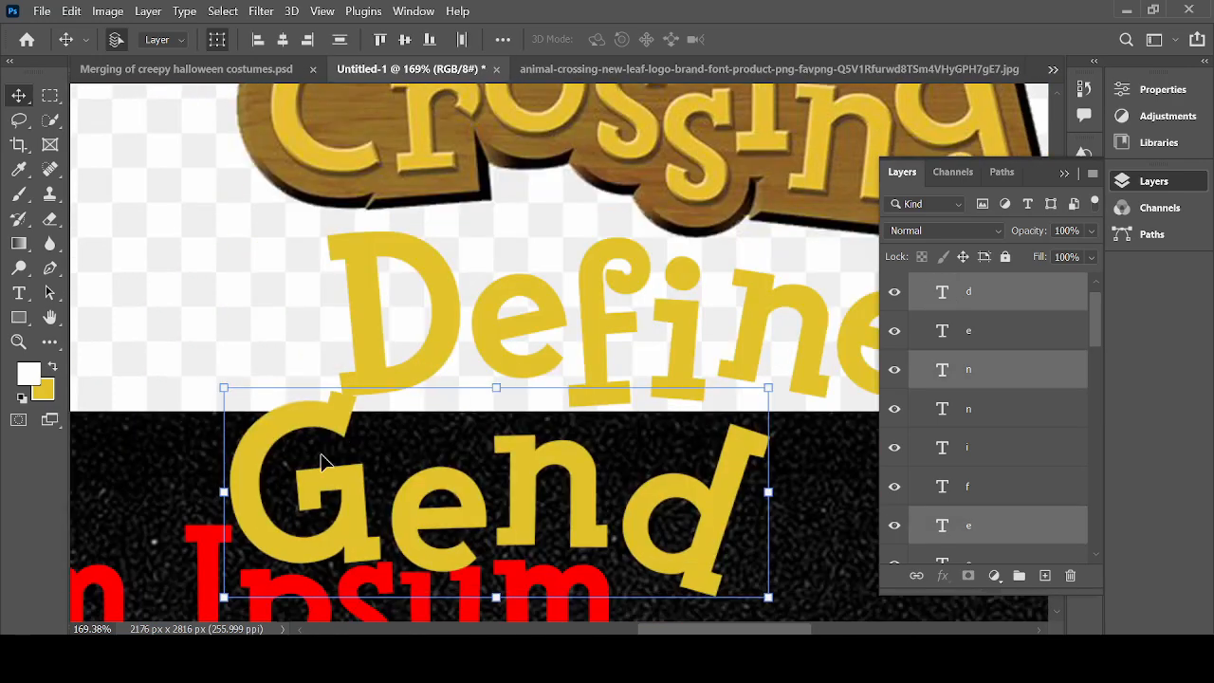
scroll("down", 3)
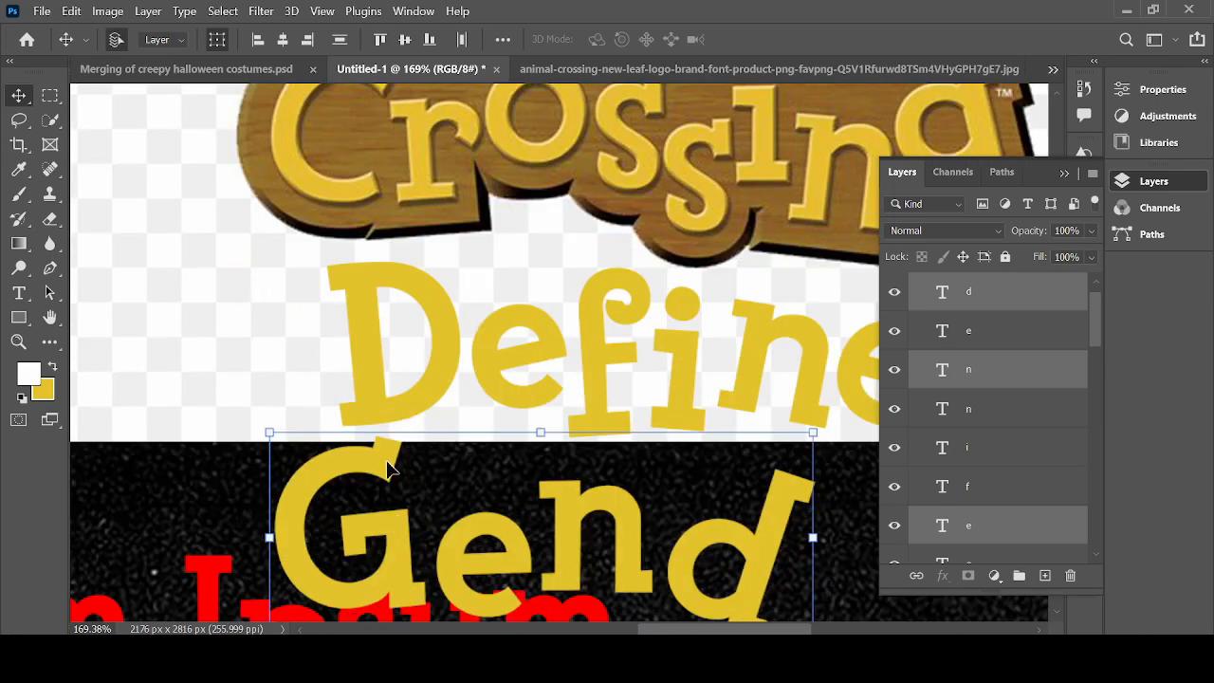
mouse_move(1009, 358)
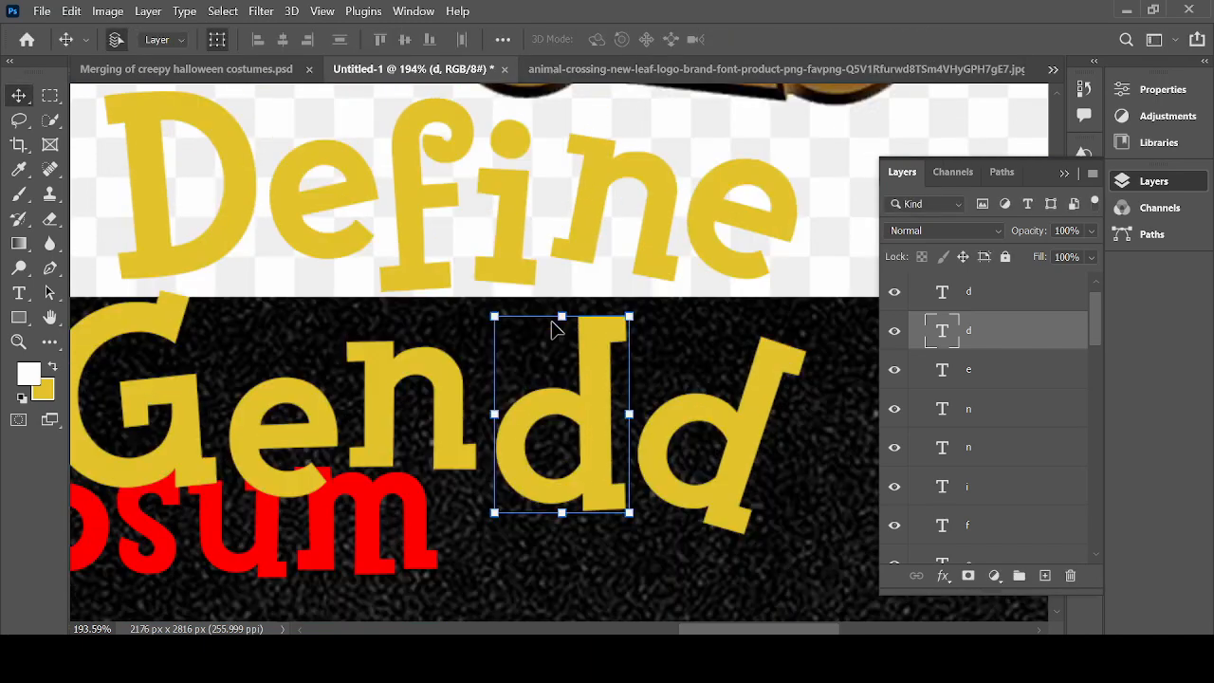
mouse_move(584, 349)
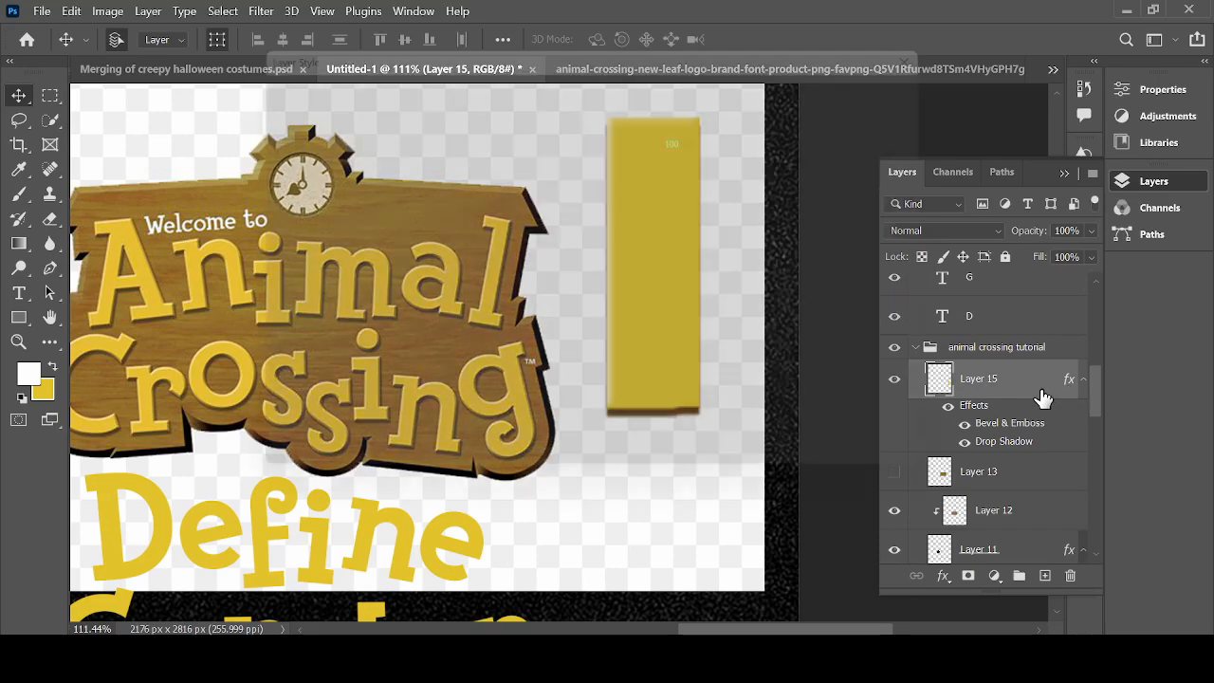
Step: Review Layer 15's inner bevel and drop shadow so the same style can go onto the e
double_click(1009, 424)
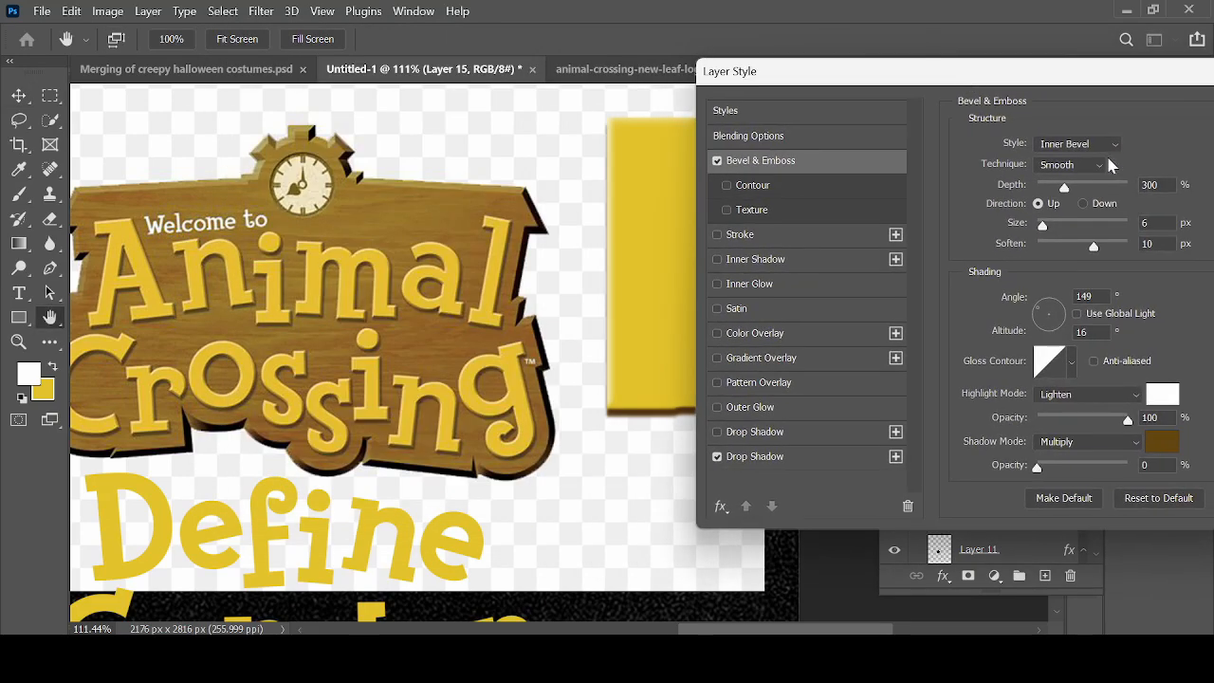
left_click(1078, 145)
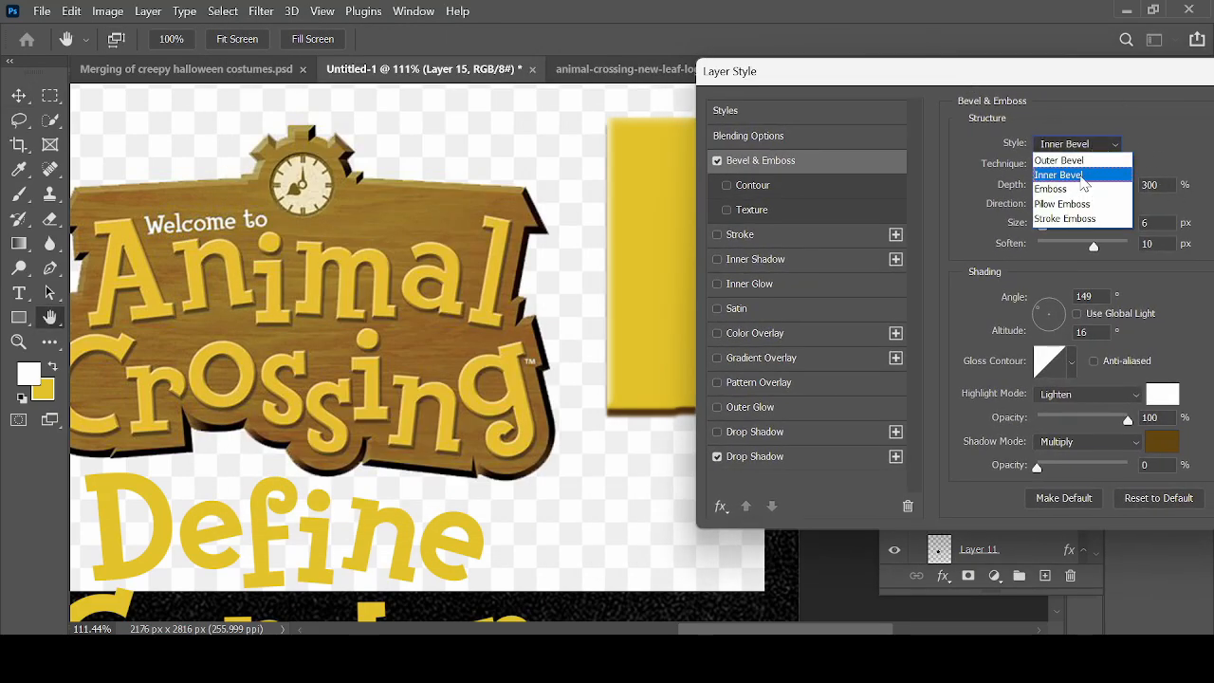
left_click(1161, 440)
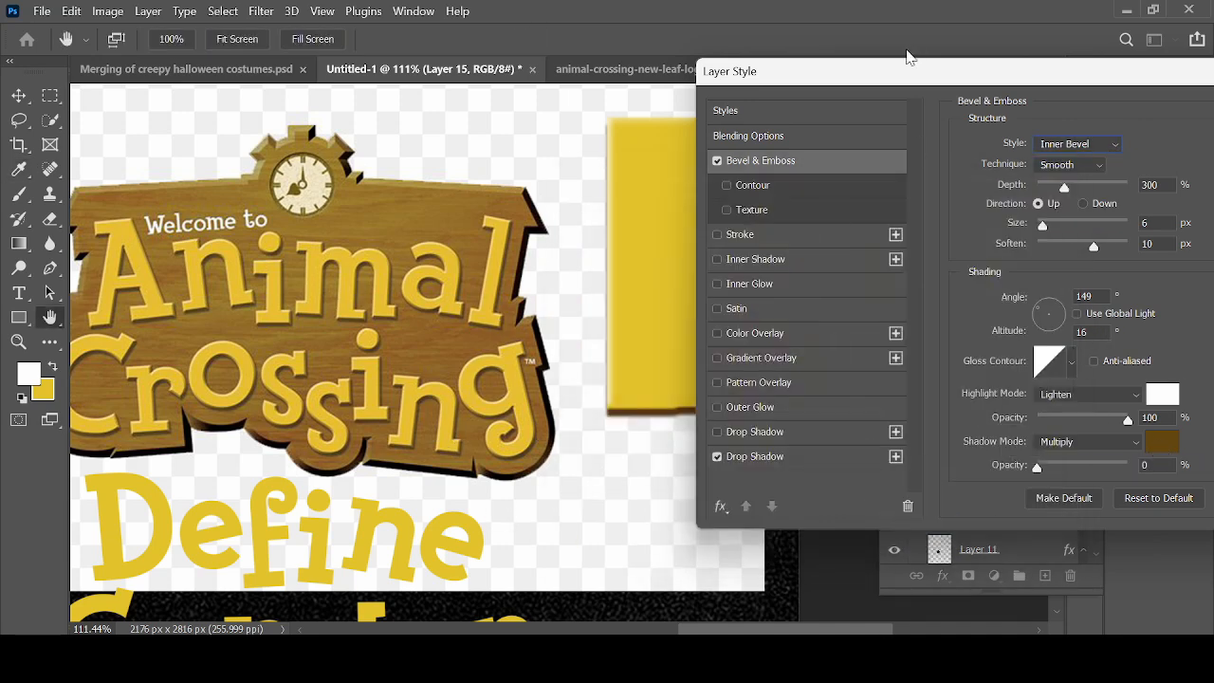
mouse_move(1146, 296)
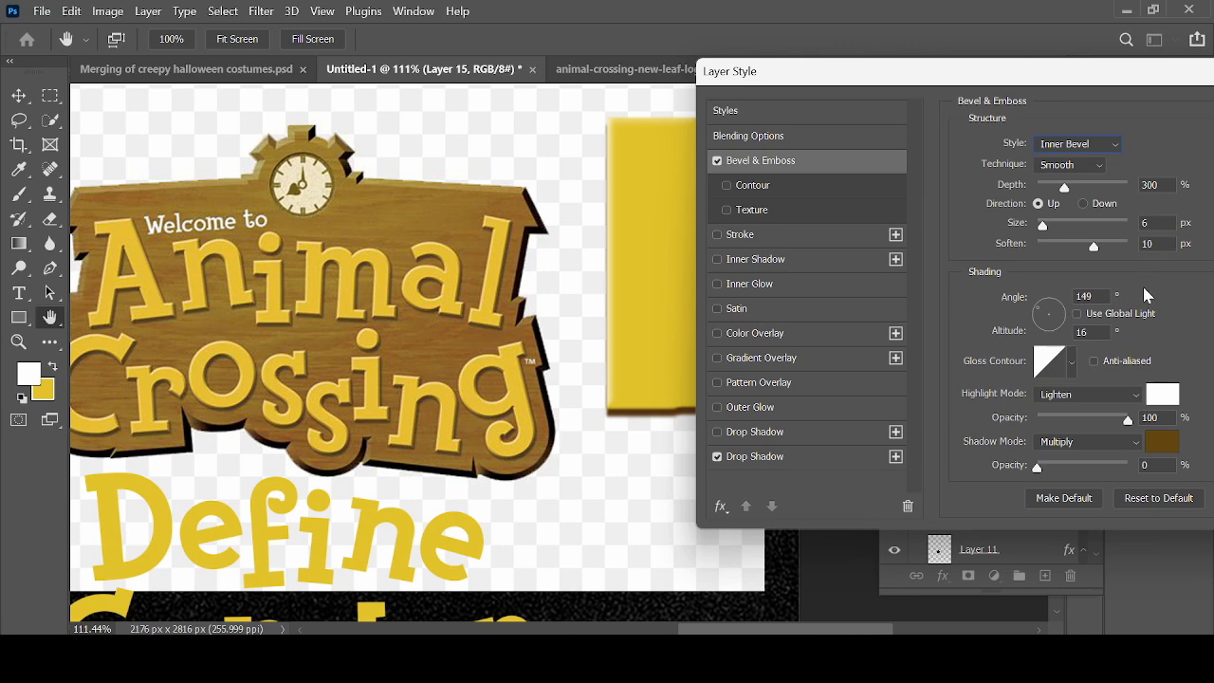
left_click(755, 456)
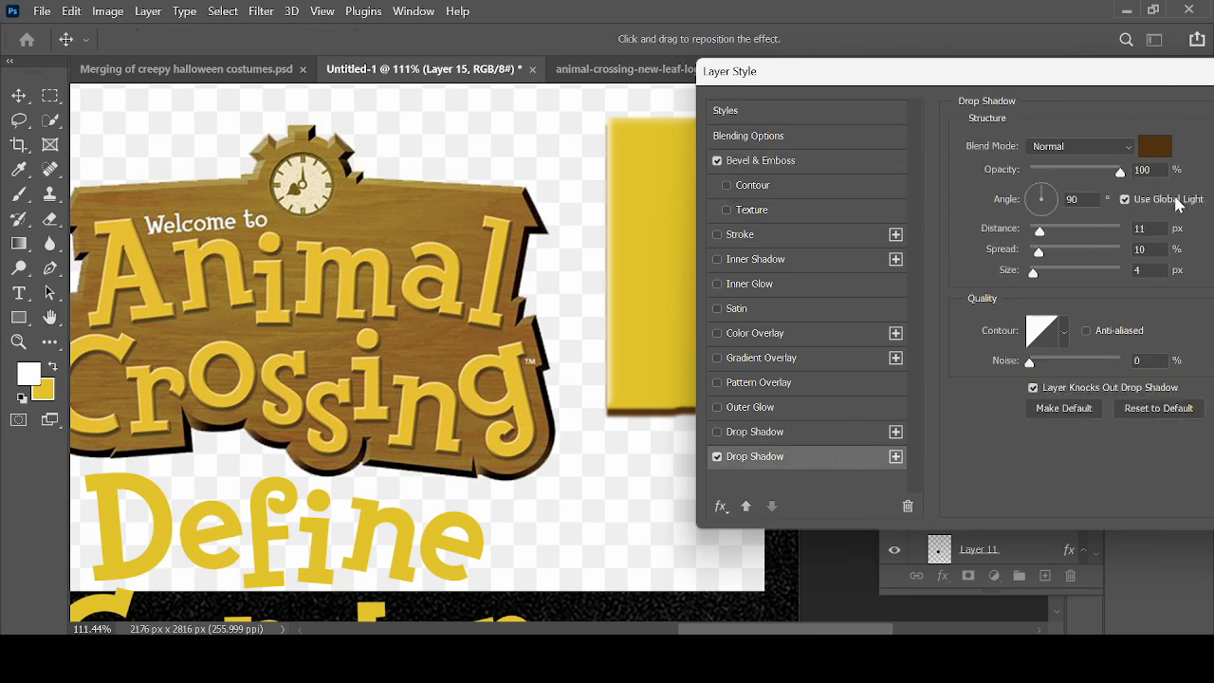
left_click(758, 160)
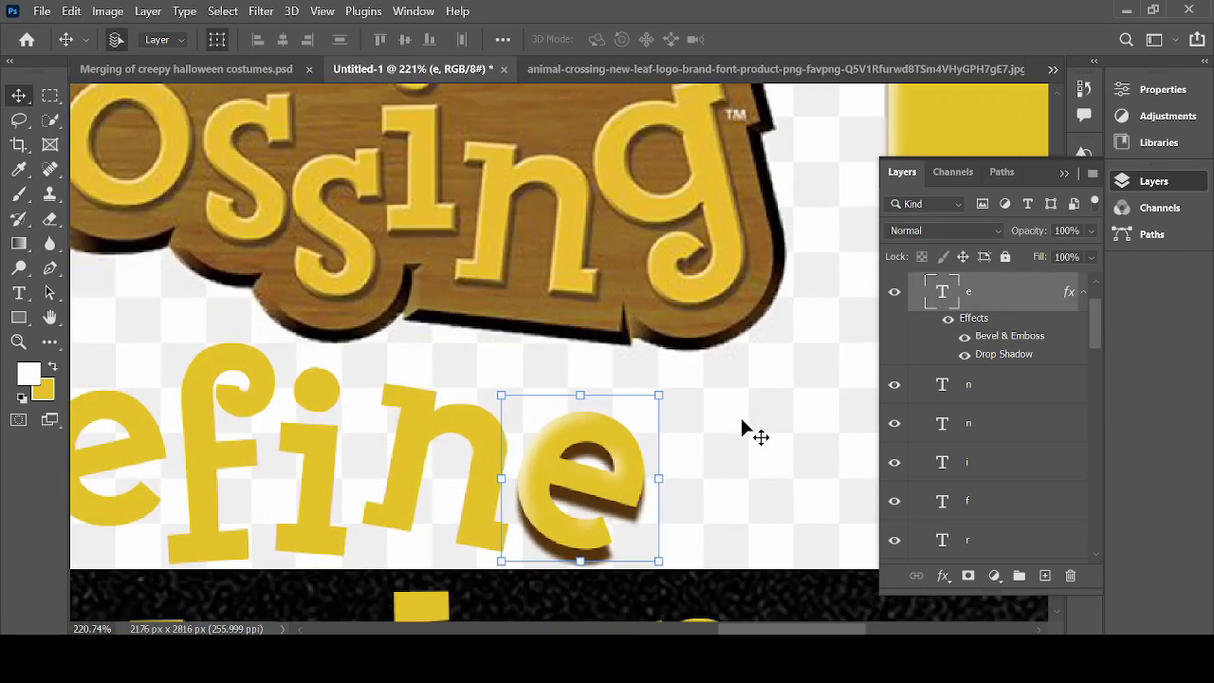
Step: Adjust the e's Bevel & Emboss angle and share the style across all Define Gender letters
double_click(1004, 355)
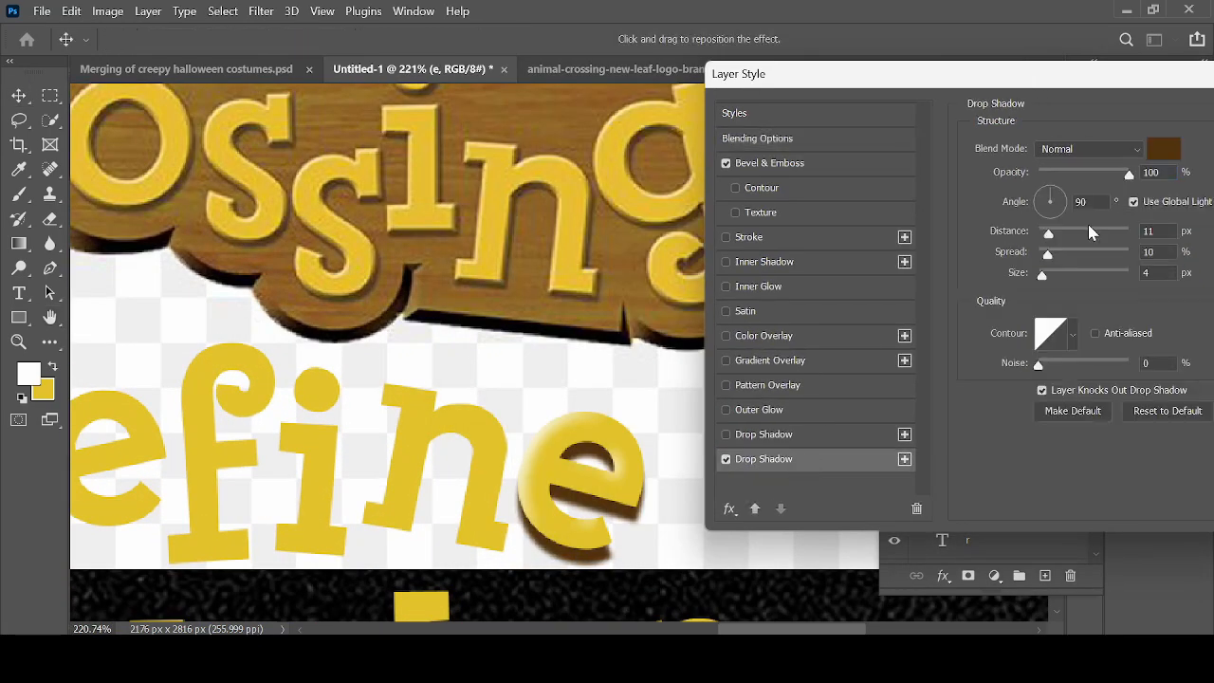
left_click(768, 163)
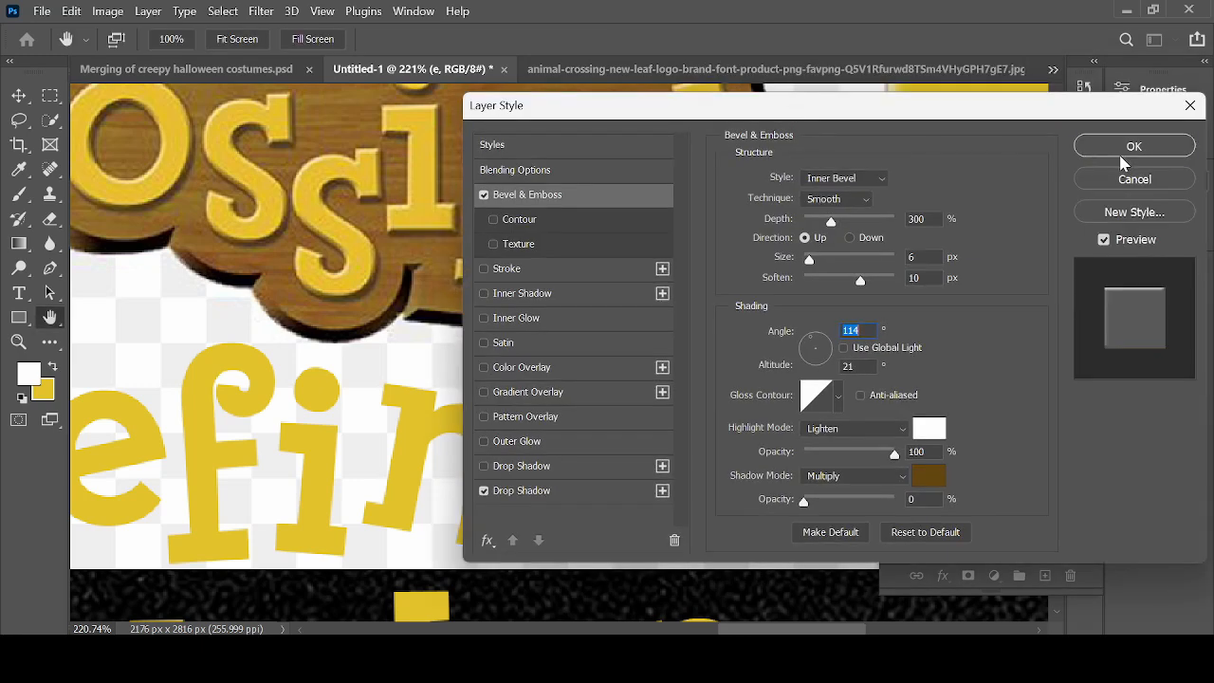
left_click(1134, 144)
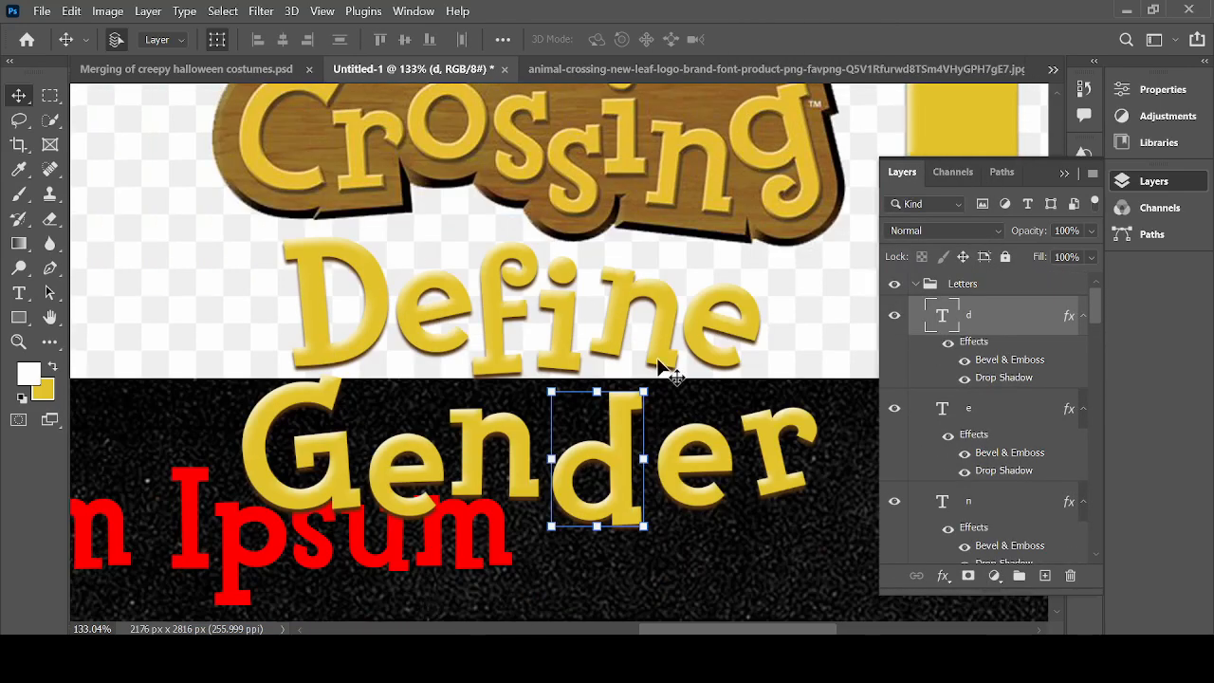
scroll("down", 3)
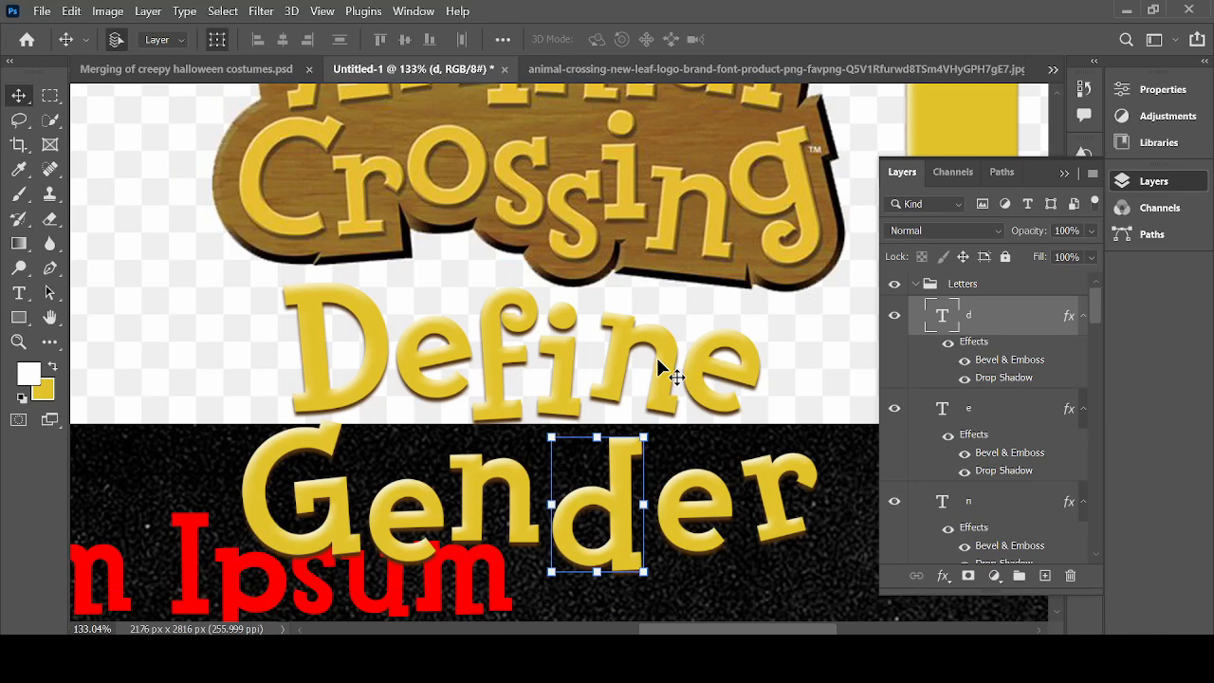
mouse_move(1021, 414)
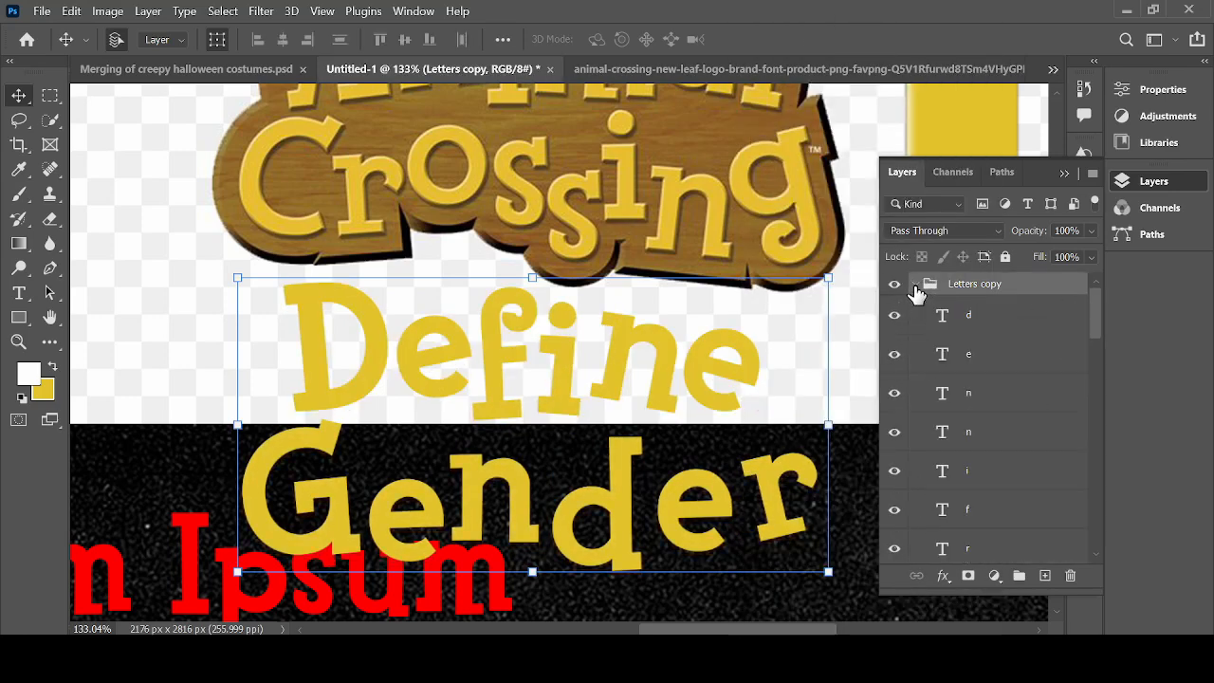
Step: Add a Color Overlay to one letters group to start its solid backing silhouette
left_click(968, 315)
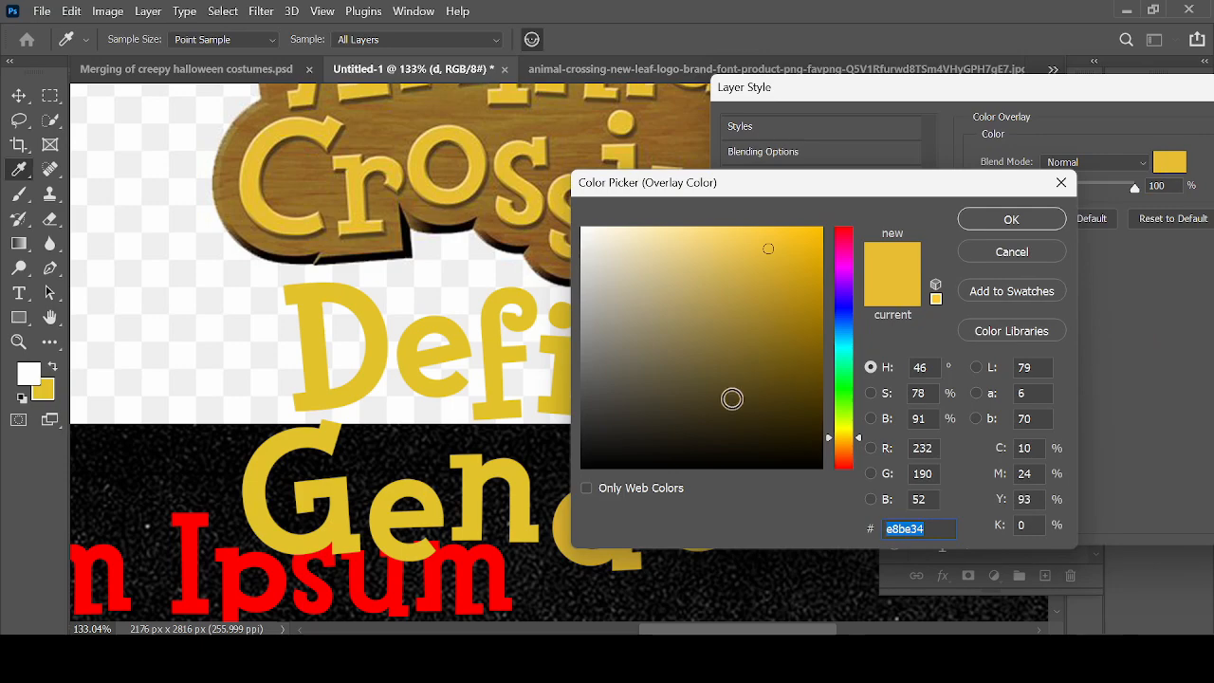
left_click(1010, 220)
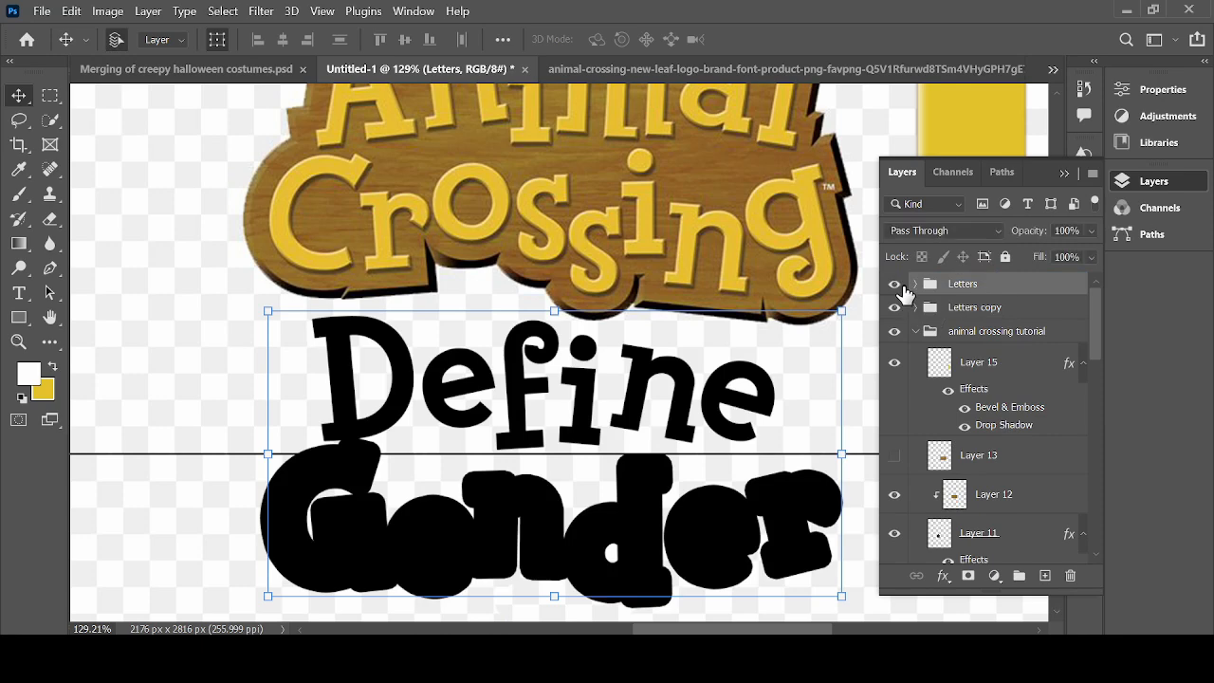
Step: Give the Gender letters an outside black Stroke of about 25 px over the backing
left_click(894, 282)
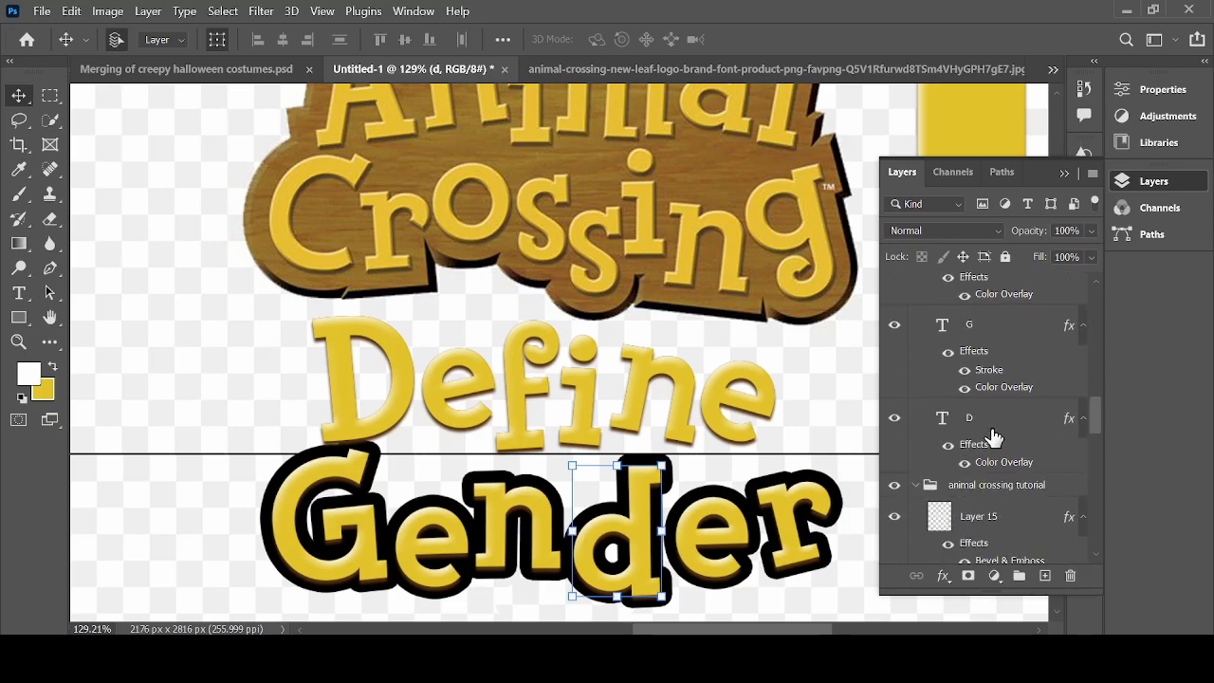
left_click(967, 325)
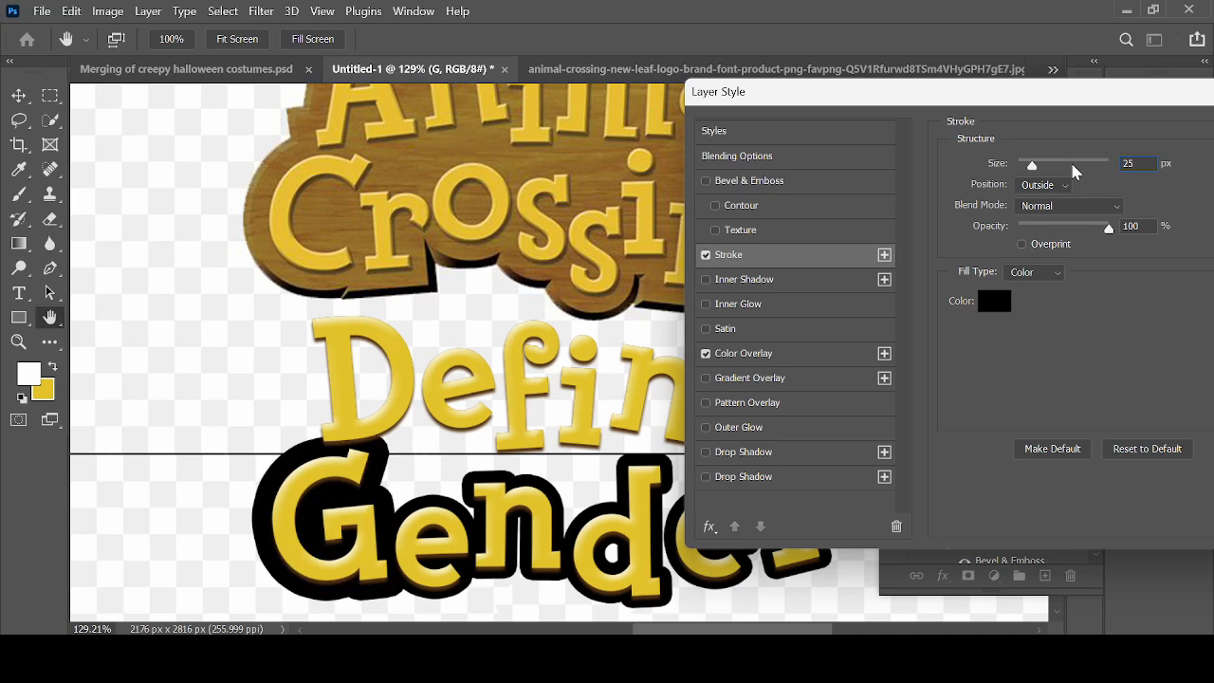
left_click_drag(1032, 163, 1081, 163)
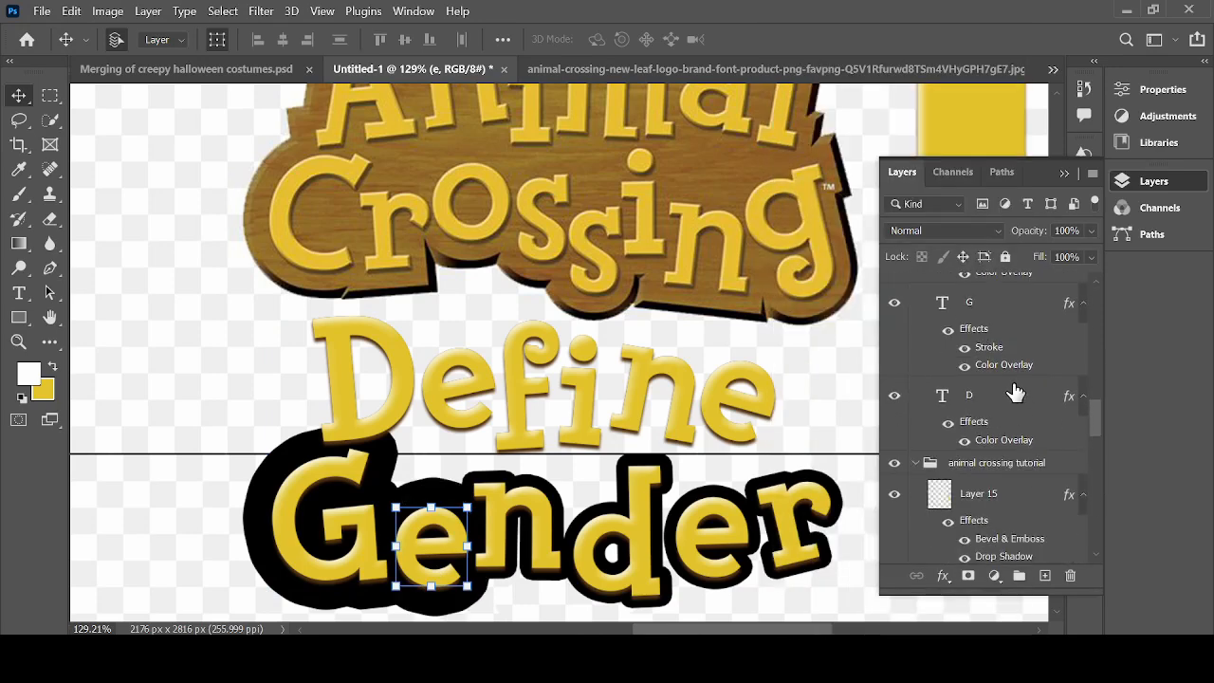
Step: Reuse the outline style on Define and choose a foreground colour for painting on a new layer
right_click(427, 546)
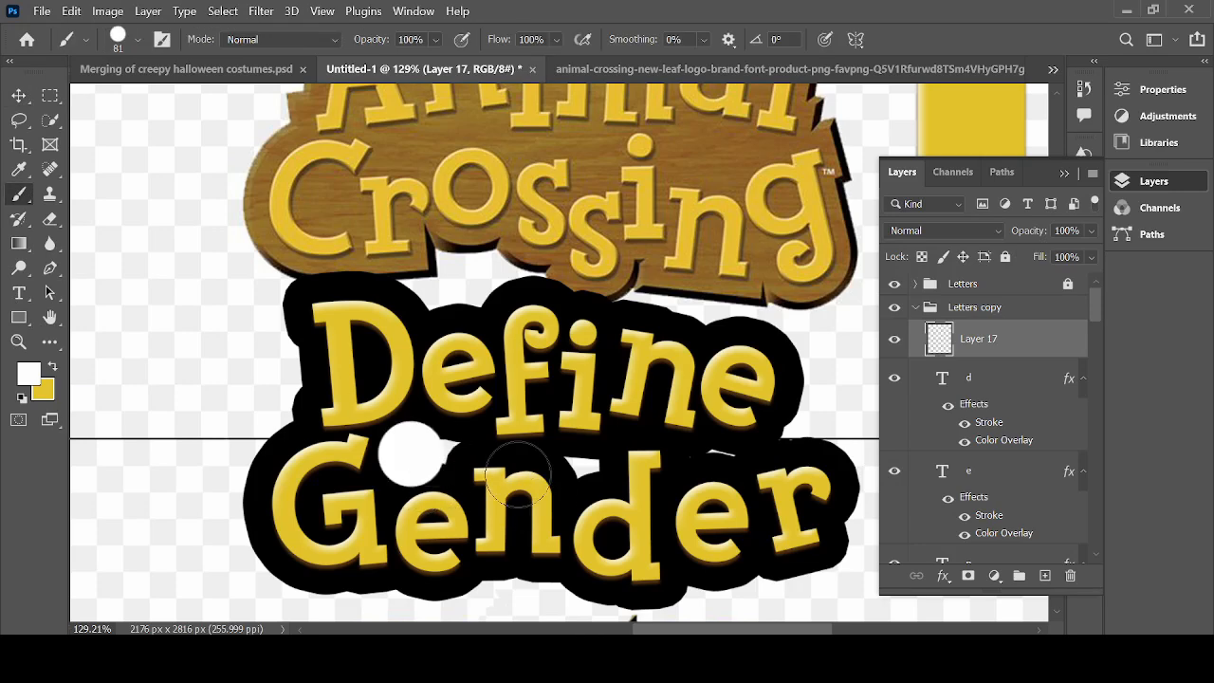
left_click(30, 371)
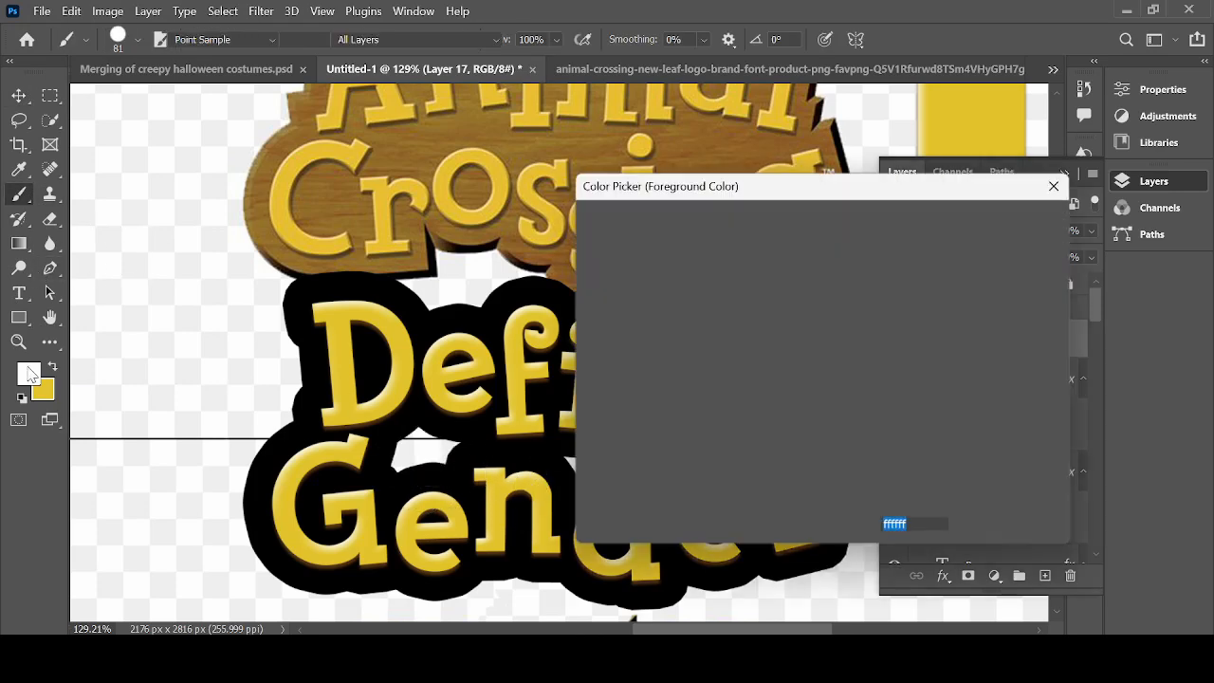
left_click(1053, 186)
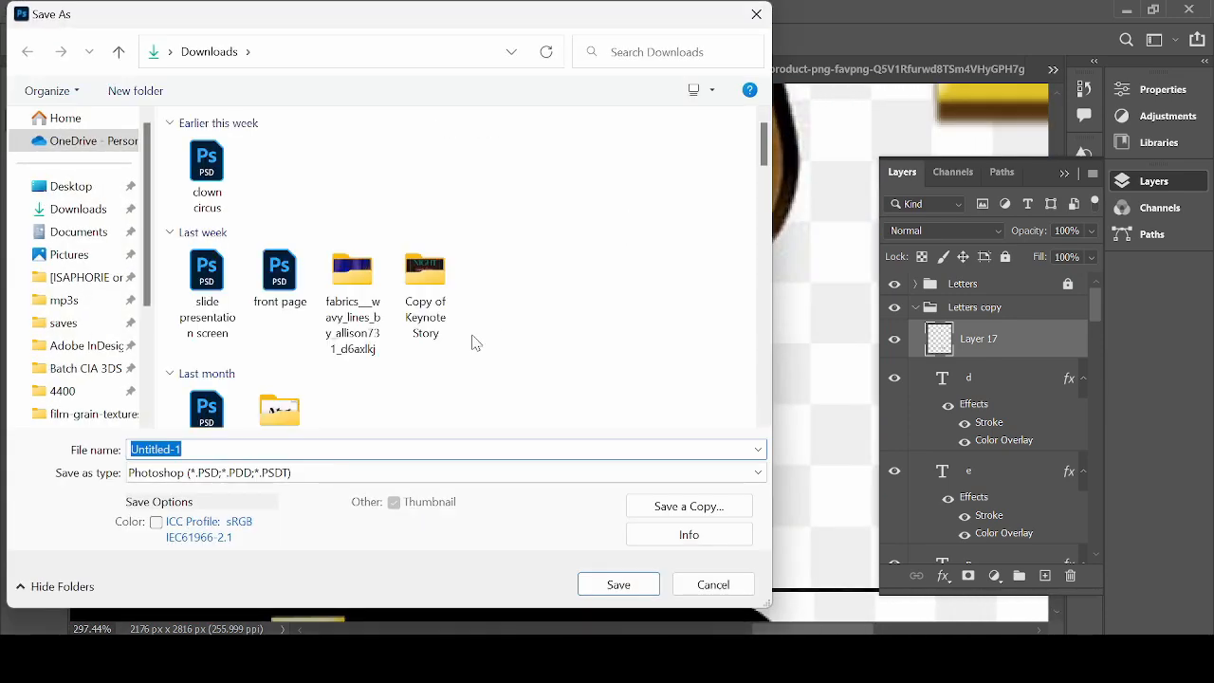
Step: Save as 'front cover version.psd', close the GameCube image unsaved, and reopen the cover
type("front cover vers")
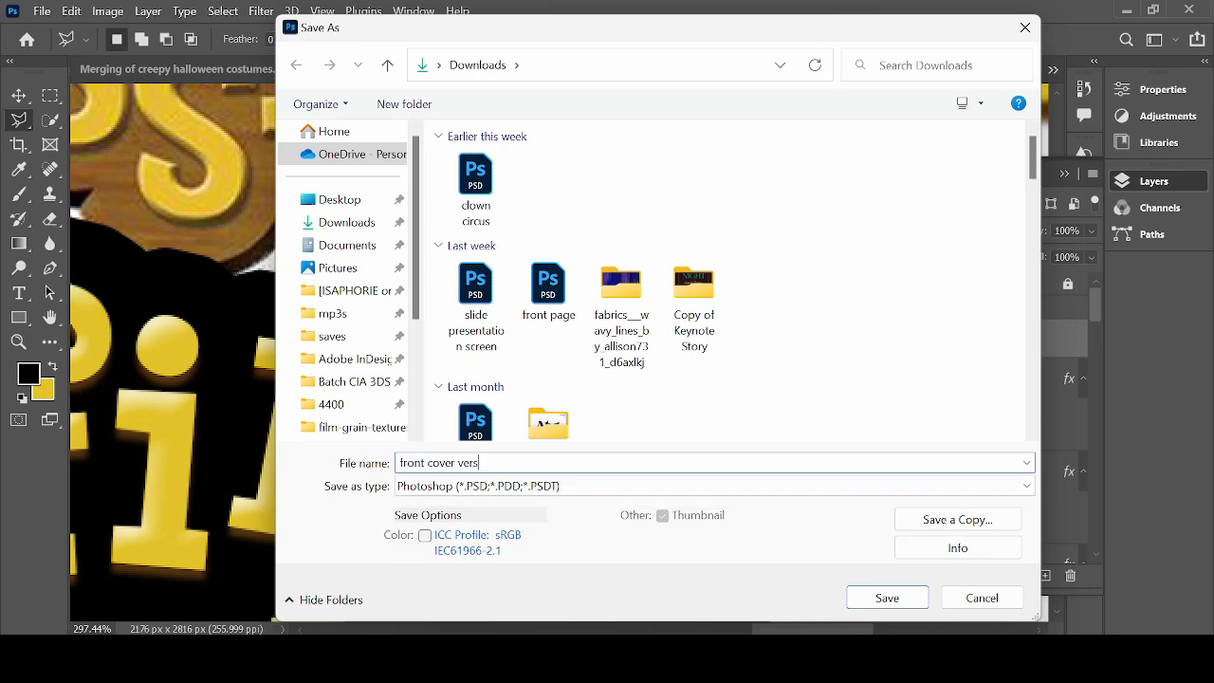
left_click(980, 598)
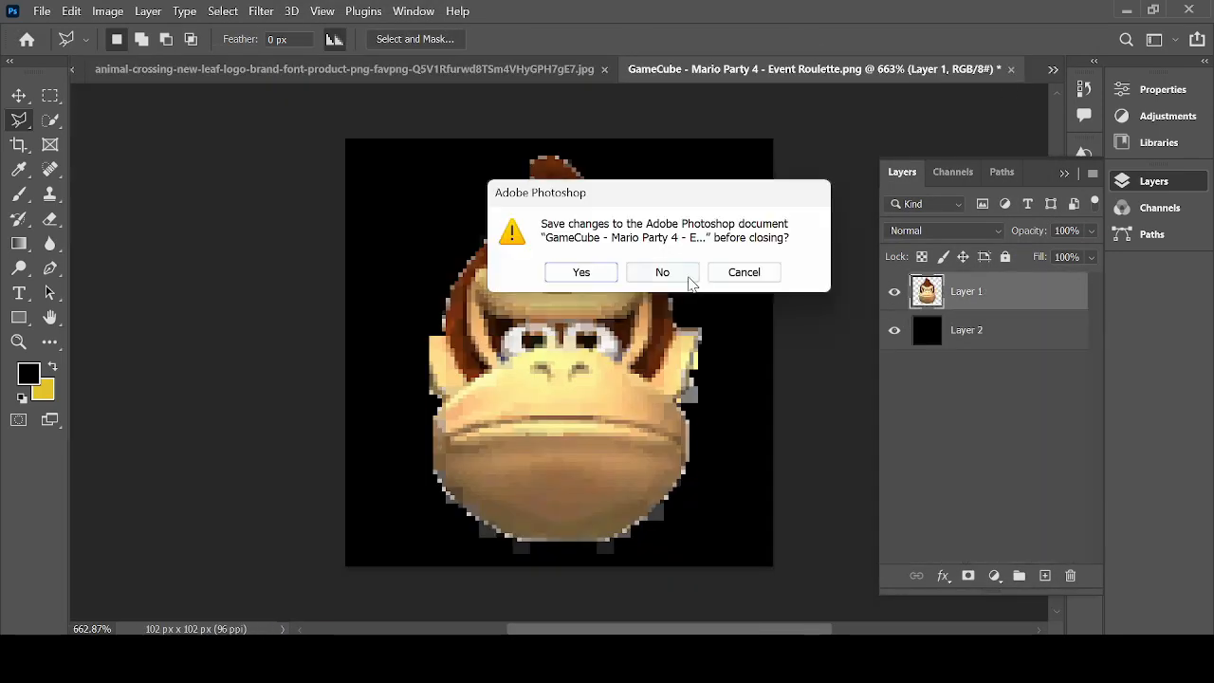
left_click(662, 273)
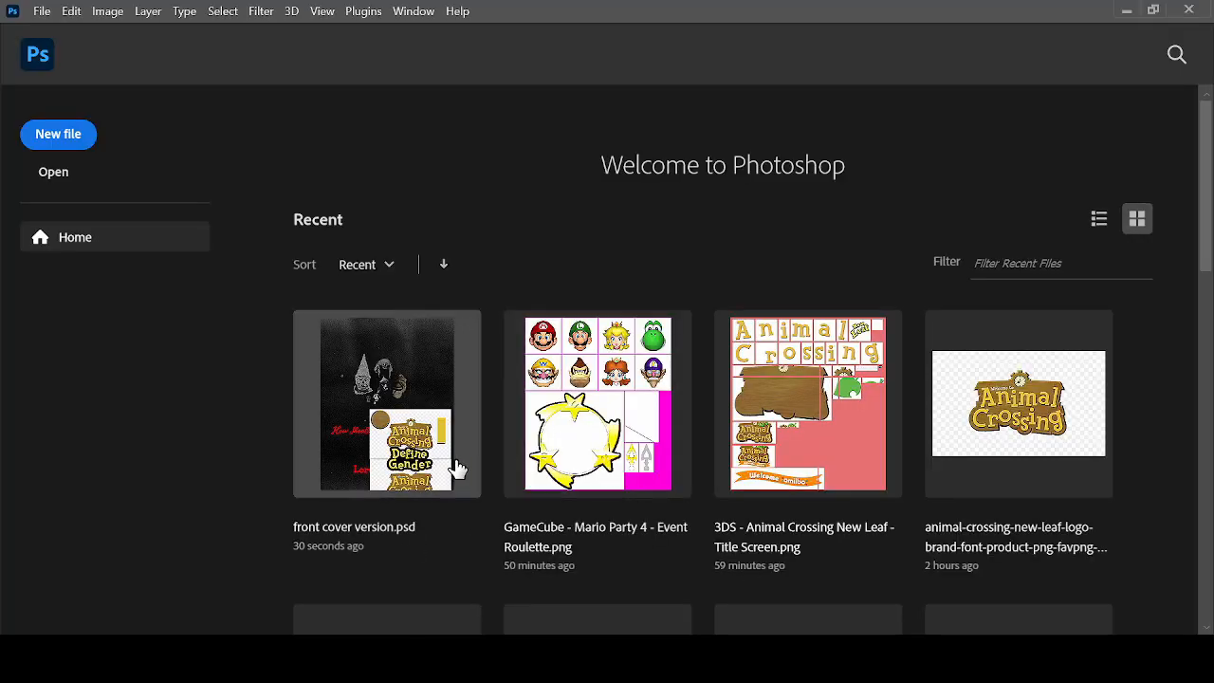
double_click(387, 402)
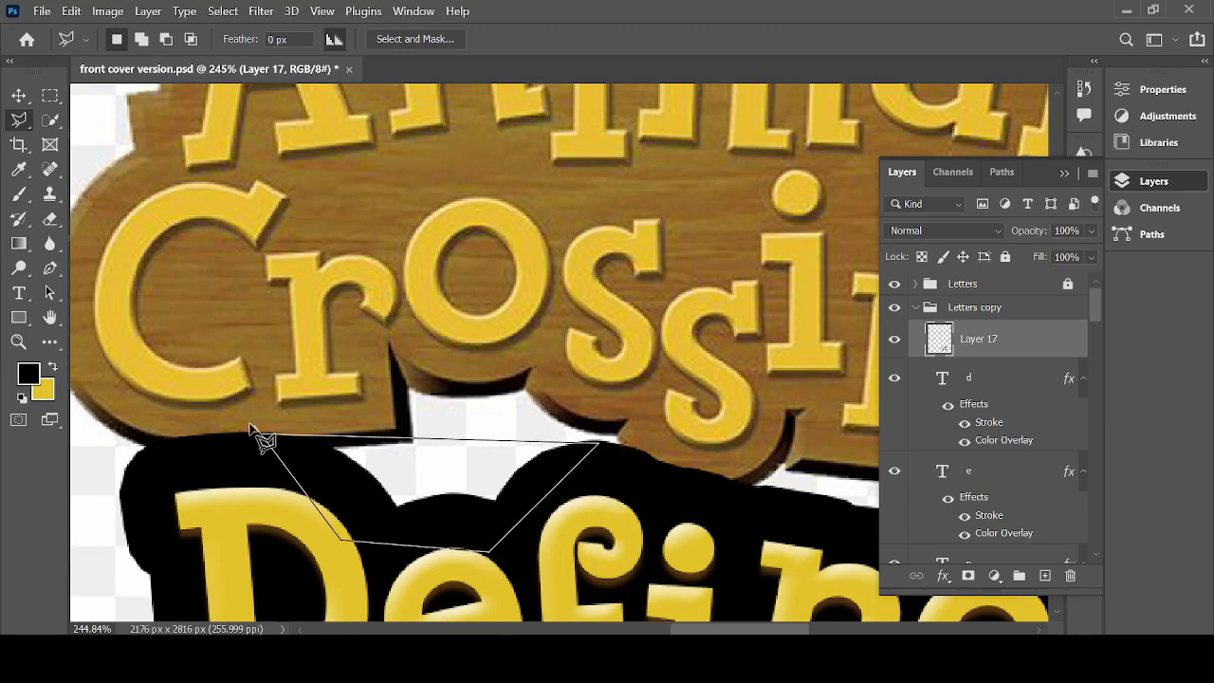
Step: Lasso part of the wooden sign and Merge Visible into a new backing texture layer
left_click(222, 12)
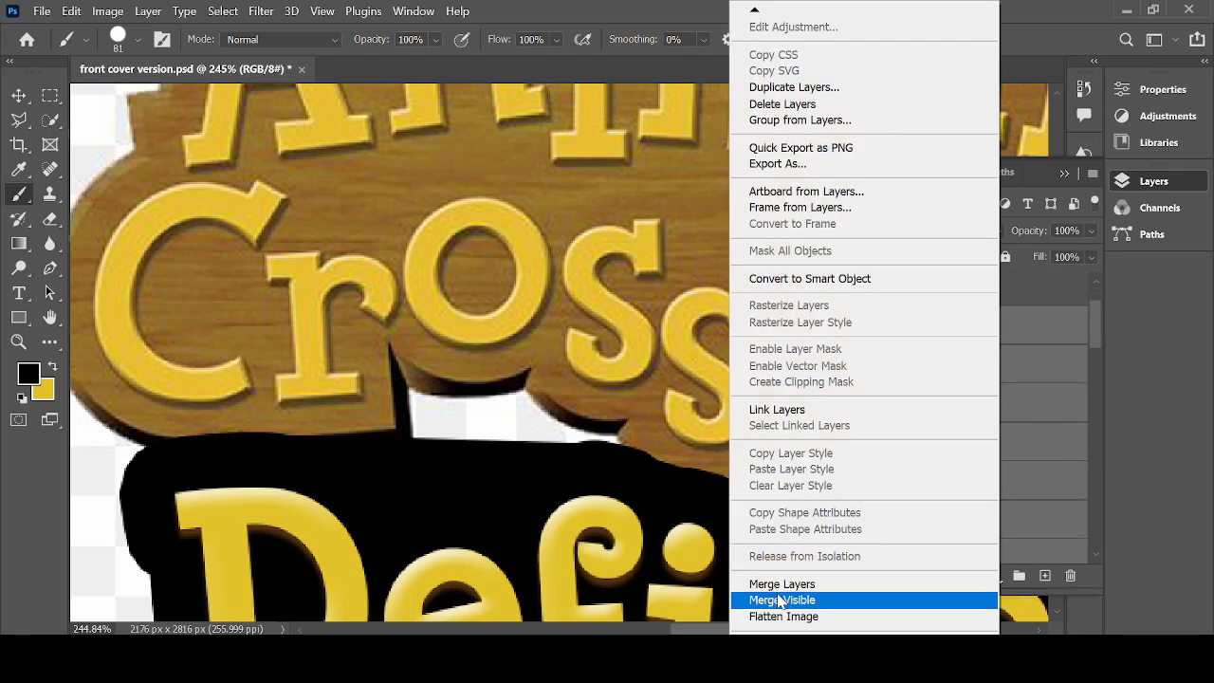
left_click(781, 600)
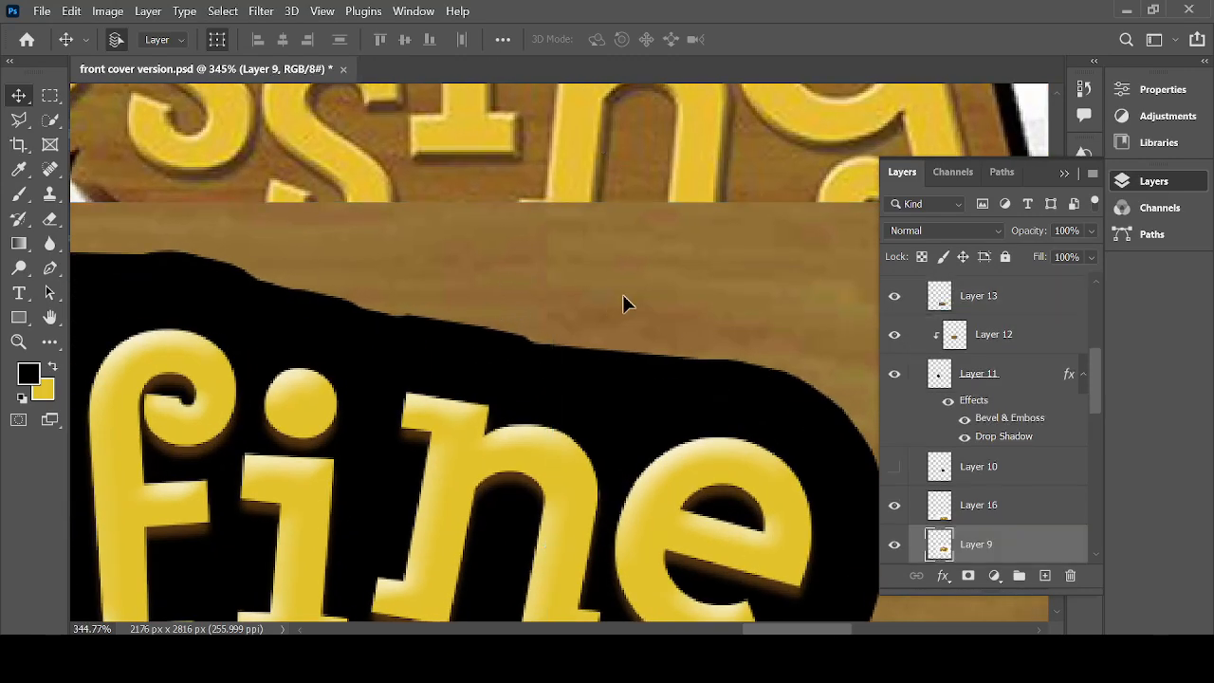
Step: Flip the wood texture copy horizontally and vertically so it fits behind the letters
type("flip")
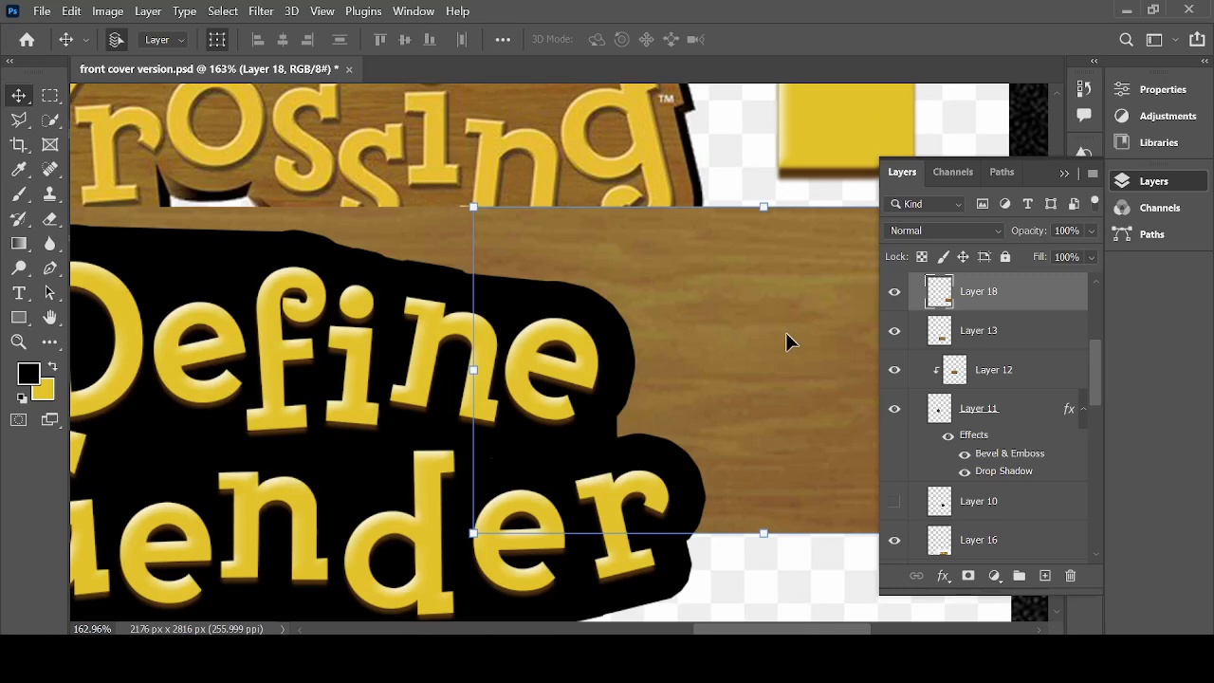
mouse_move(1070, 301)
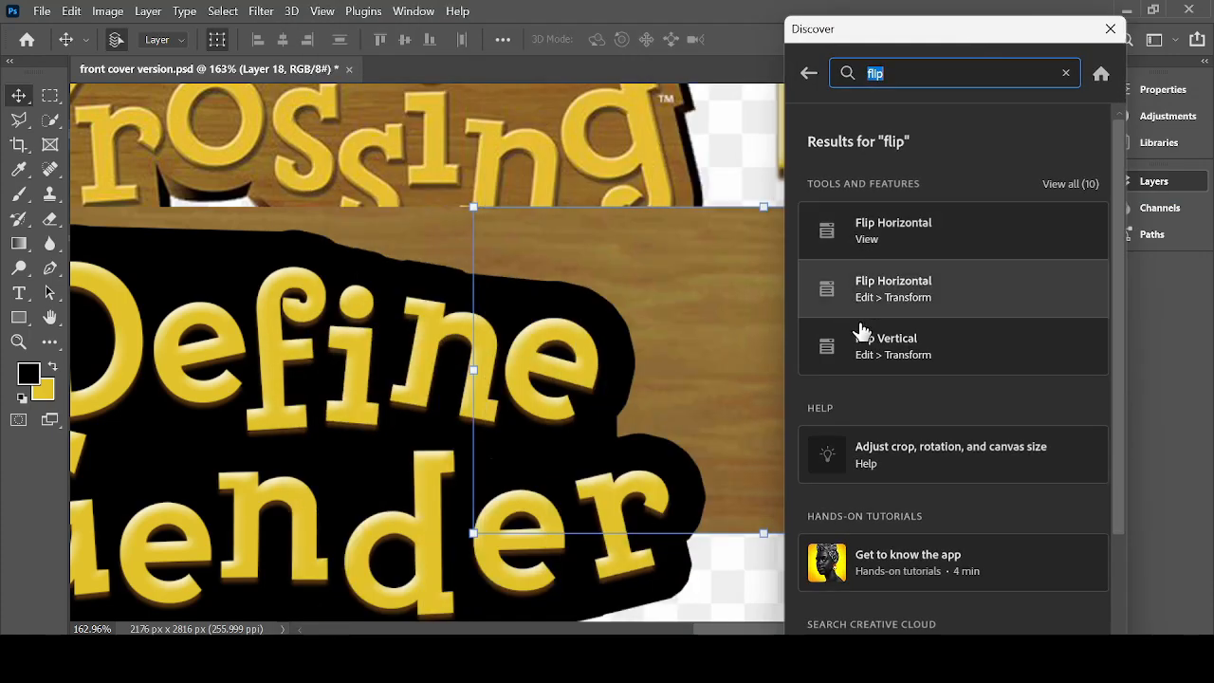
left_click(1110, 29)
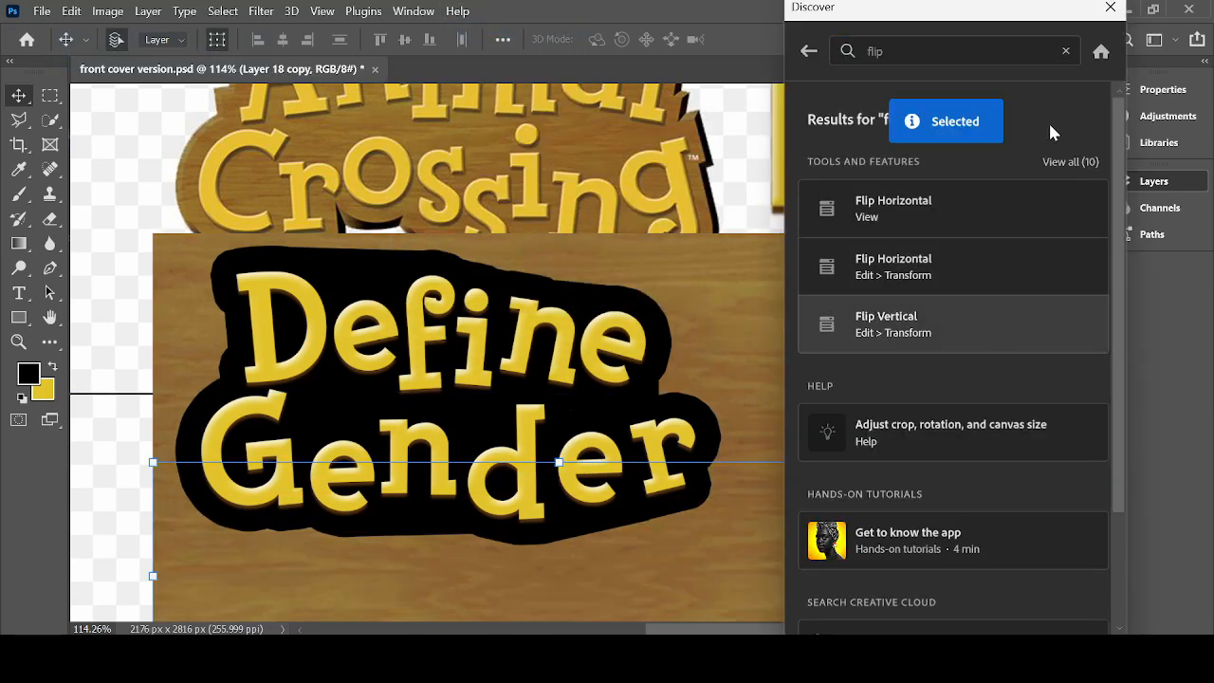
left_click(1110, 8)
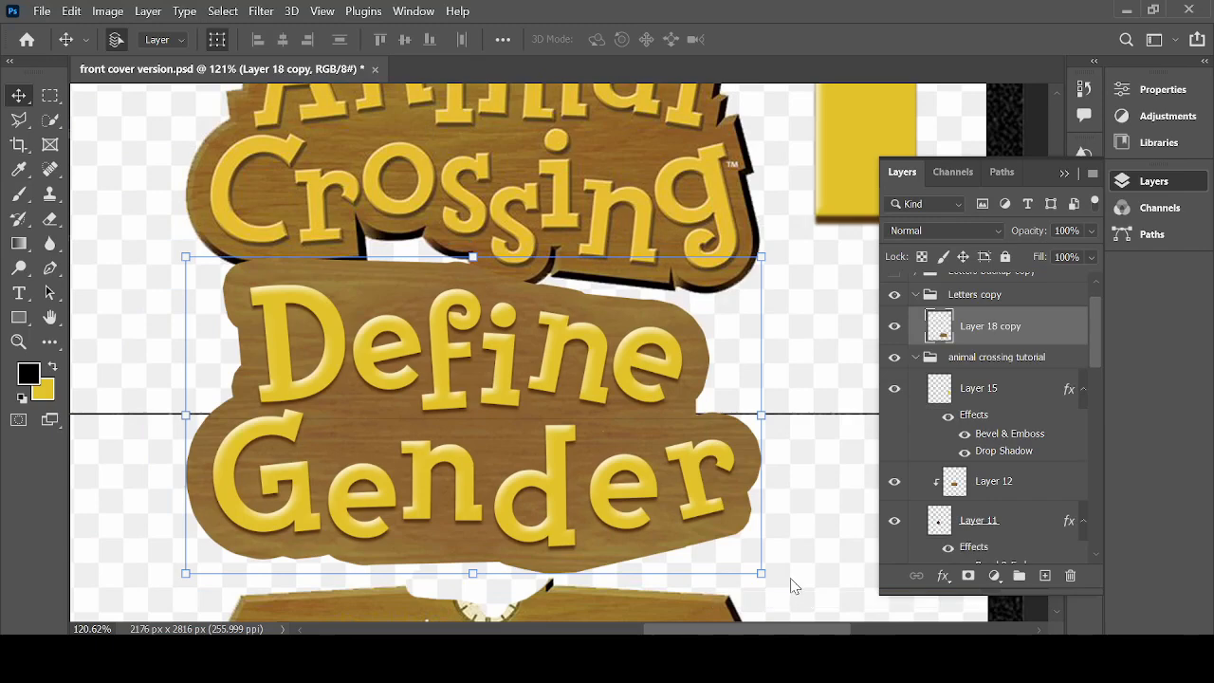
Step: Review the wooden circle's Bevel & Emboss and Drop Shadow settings, then cancel unchanged
left_click(994, 517)
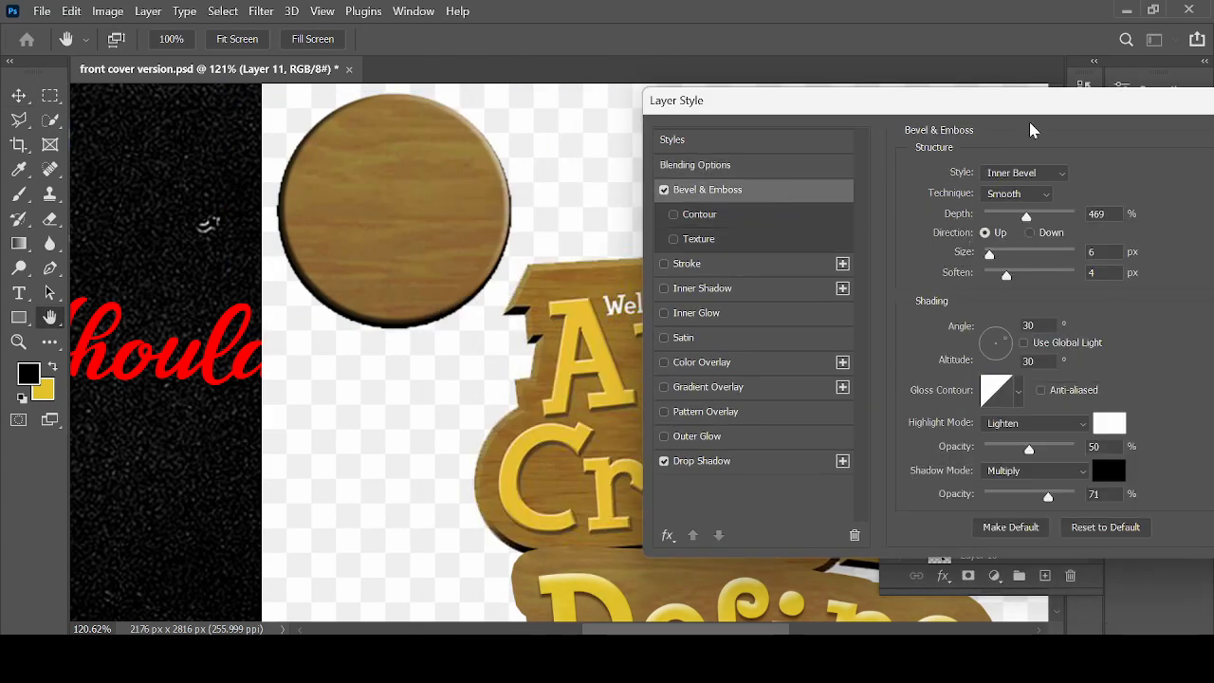
mouse_move(750, 469)
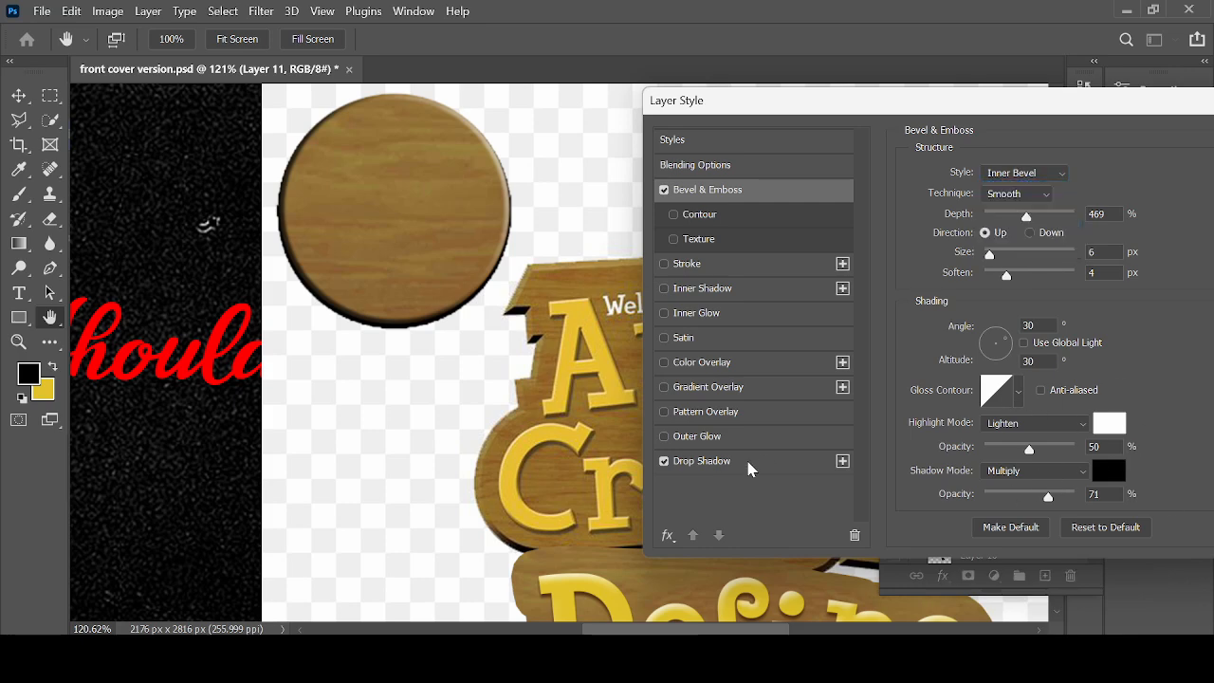
left_click(701, 461)
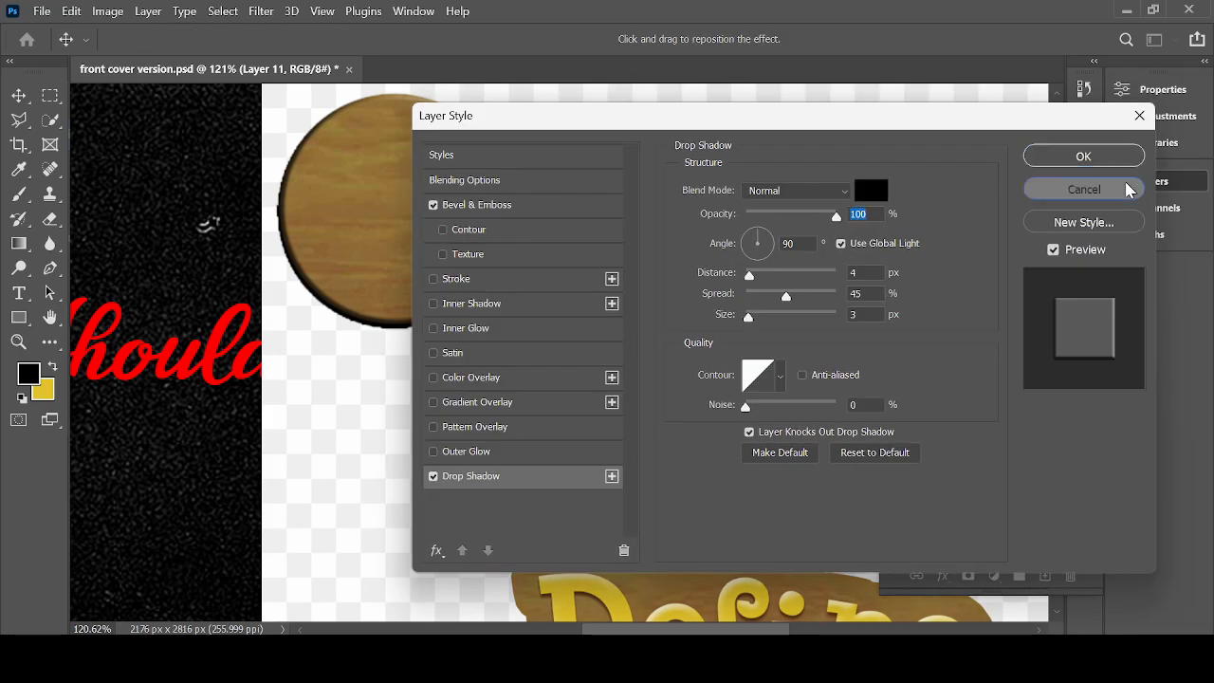
left_click(1083, 190)
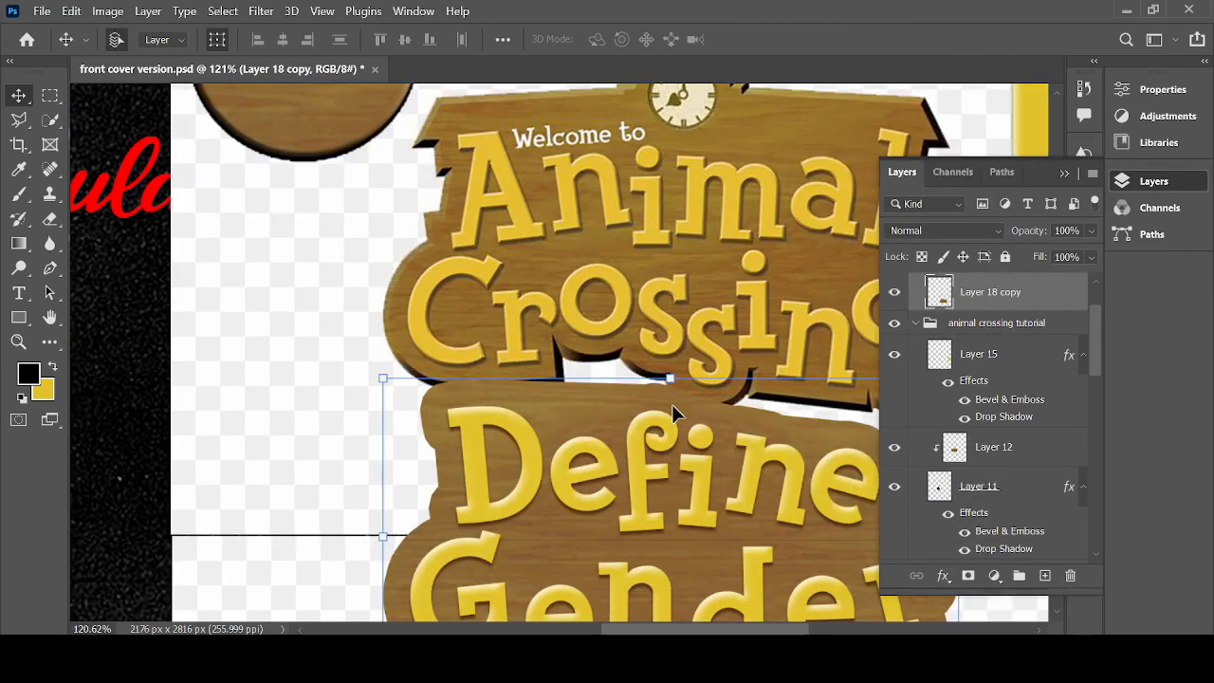
Step: Inspect the Layer Style of the wooden sign backing (Layer 18 copy) and dismiss it
double_click(939, 292)
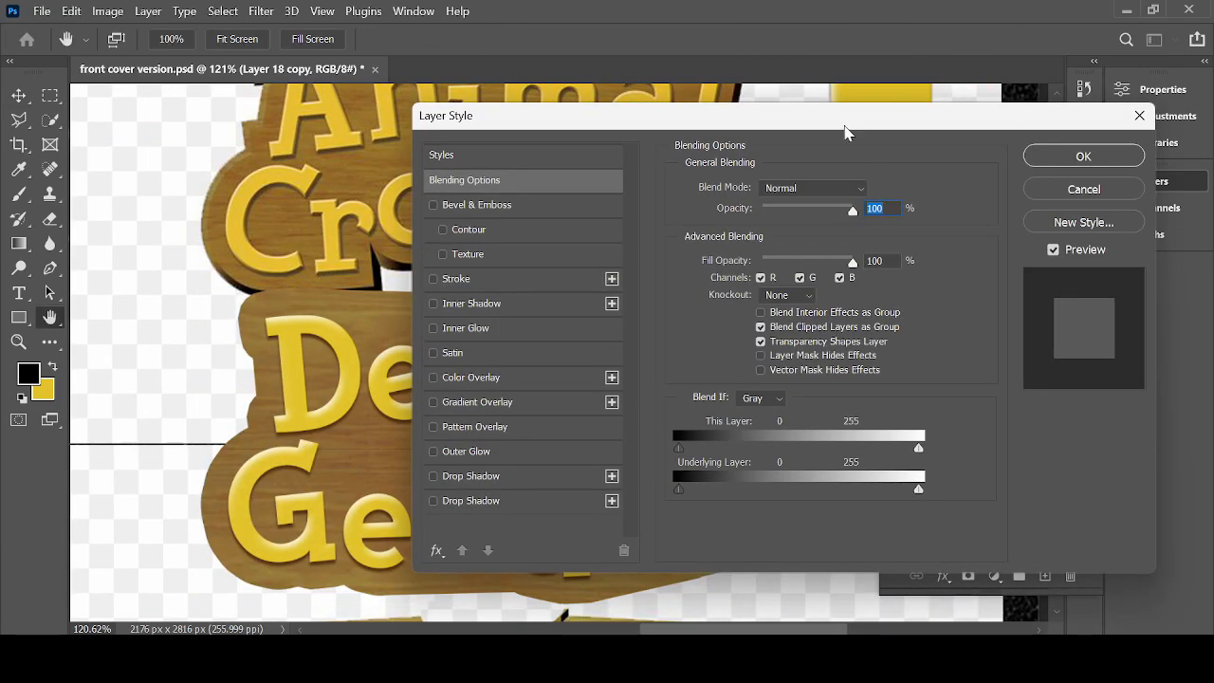
left_click(1083, 190)
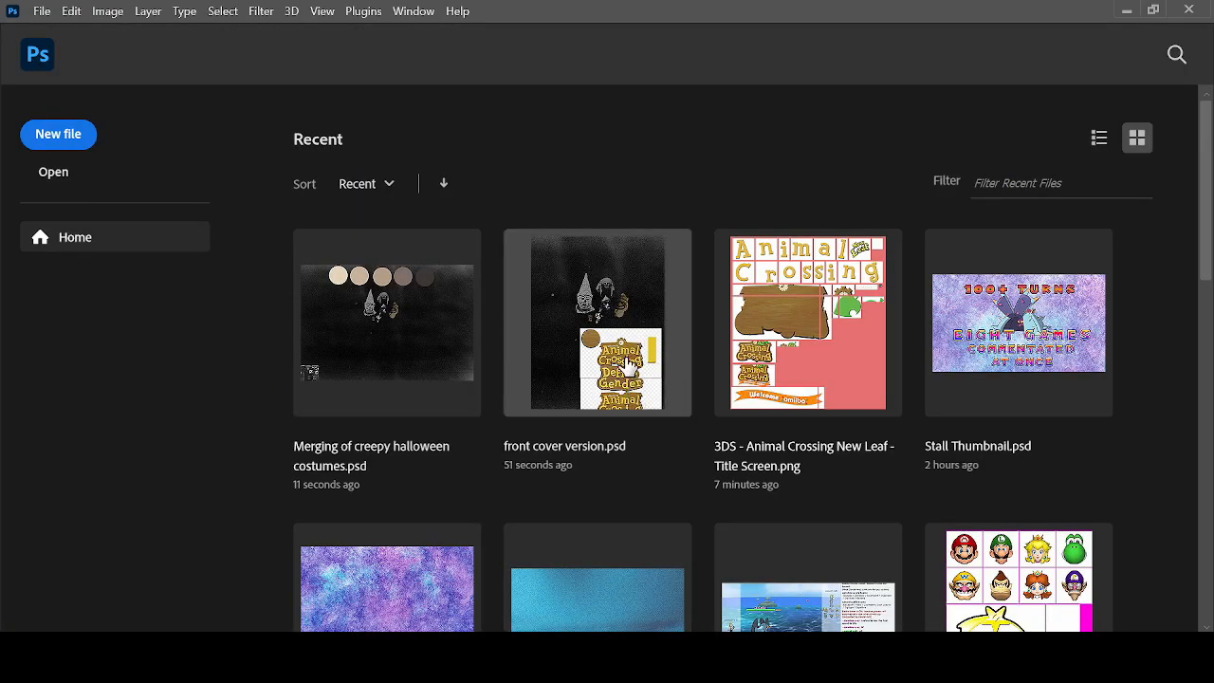
Step: Reopen front cover version.psd from the Home screen's recent files
double_click(595, 323)
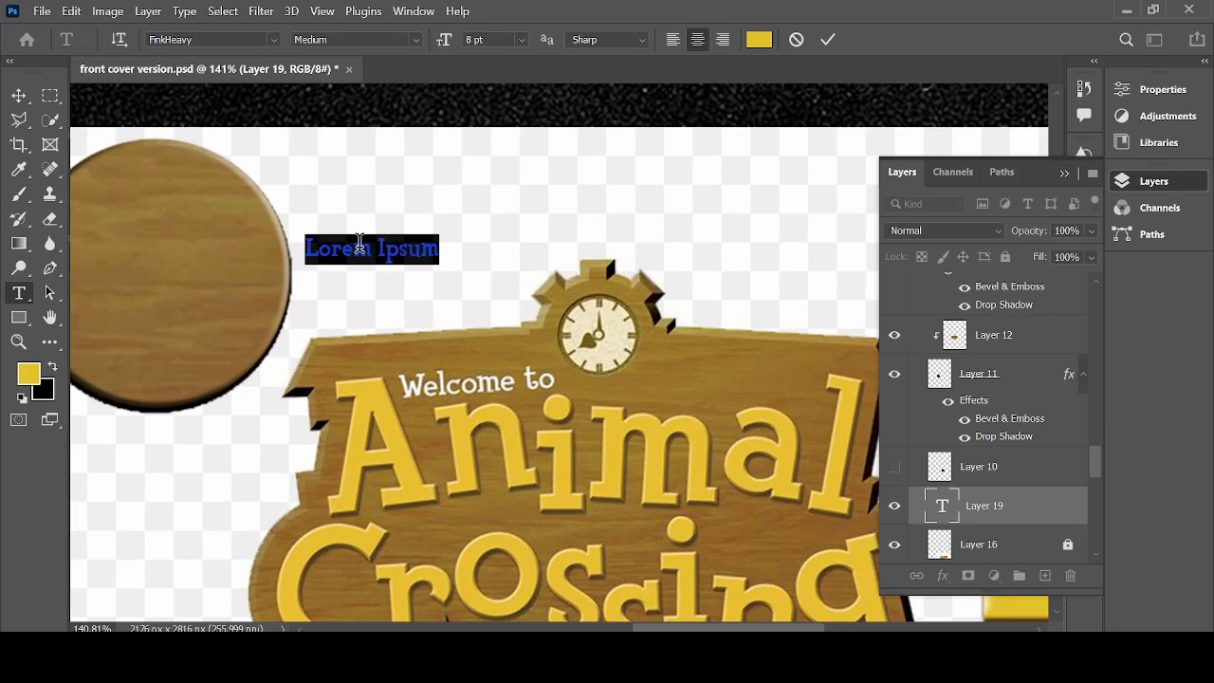
Step: Enter the author credit 'Essay by Cee' beside the circle and commit it
type("Essay by Cee")
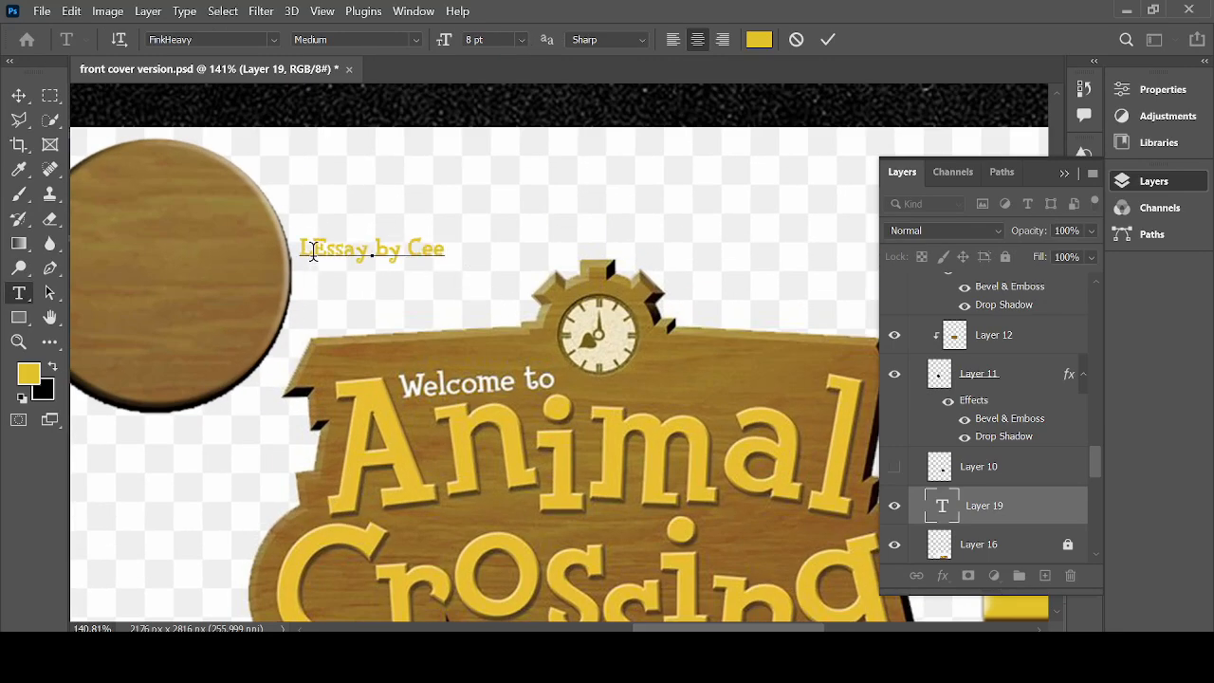
key("Backspace")
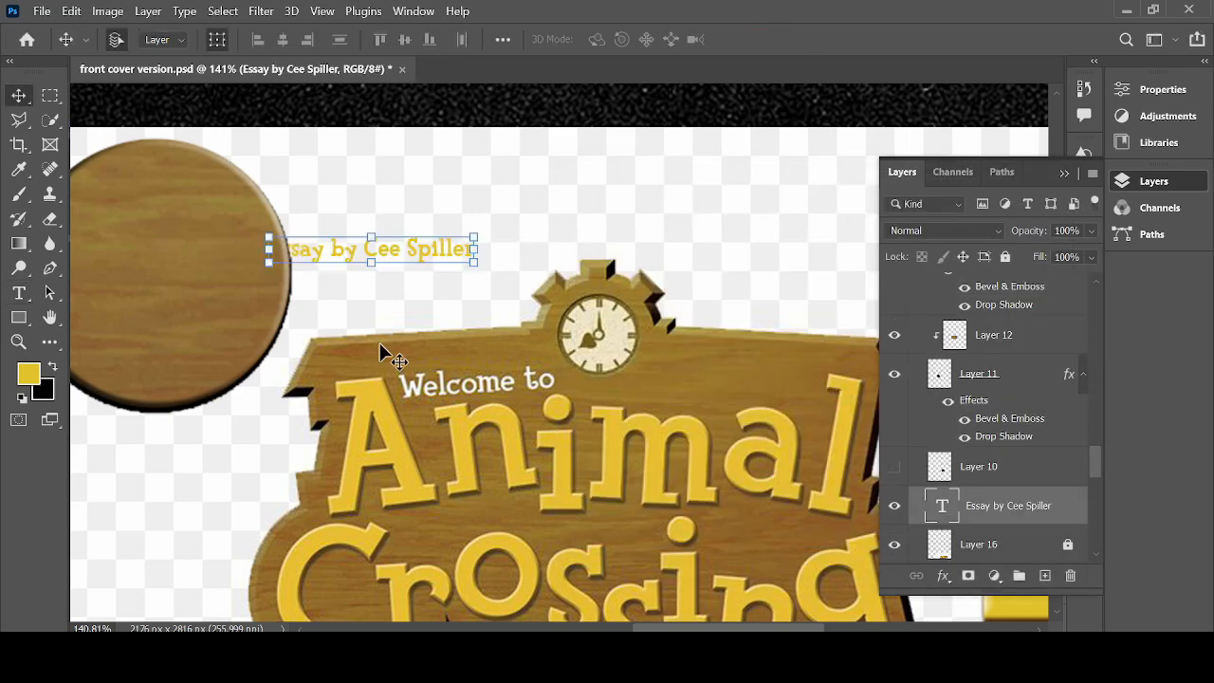
left_click(759, 38)
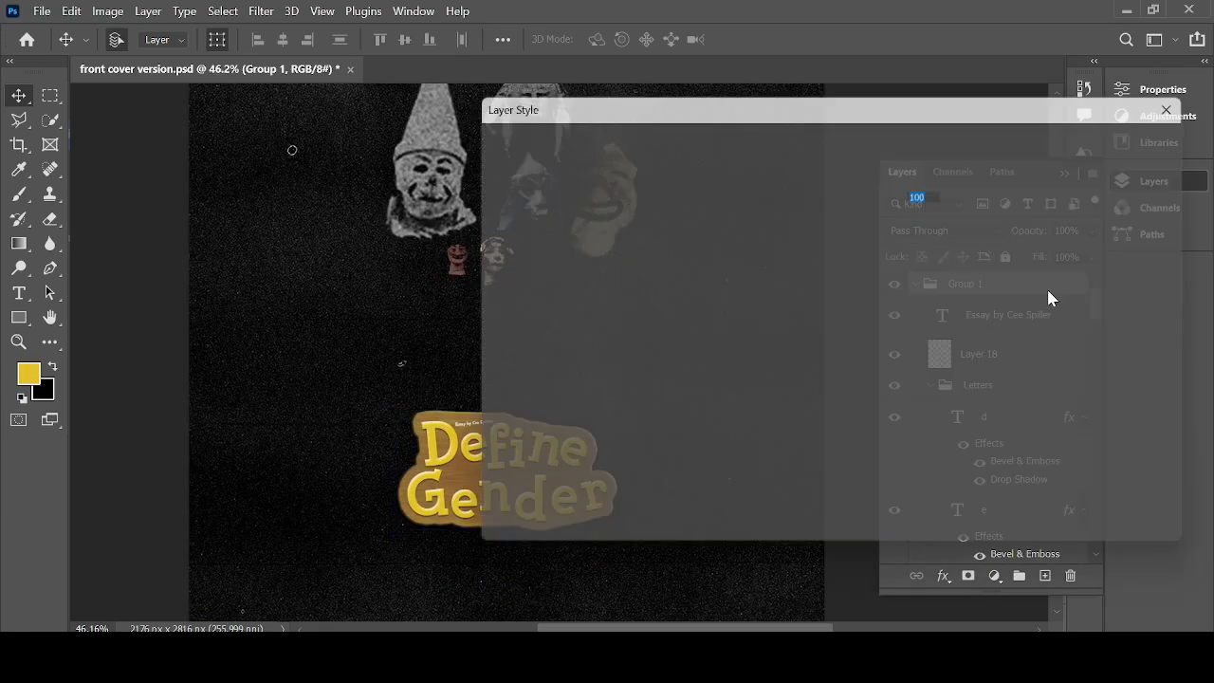
Step: Enable a black Color Overlay in Color blend mode so the title appears grey
left_click(702, 345)
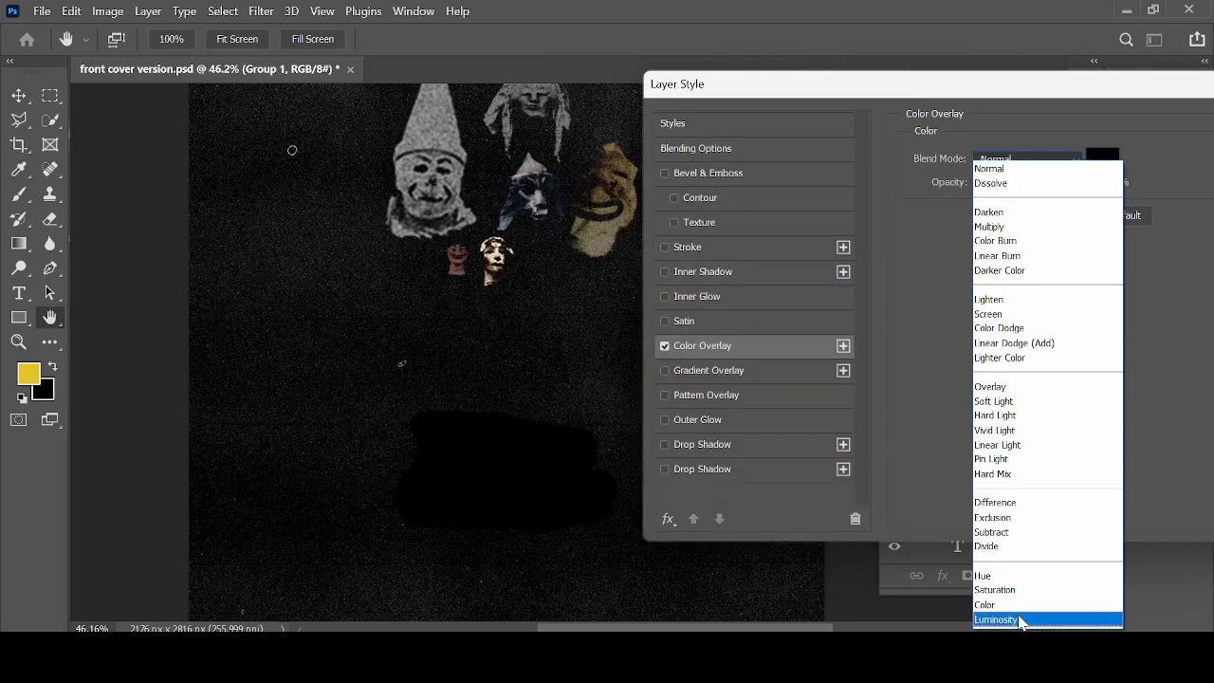
left_click(985, 603)
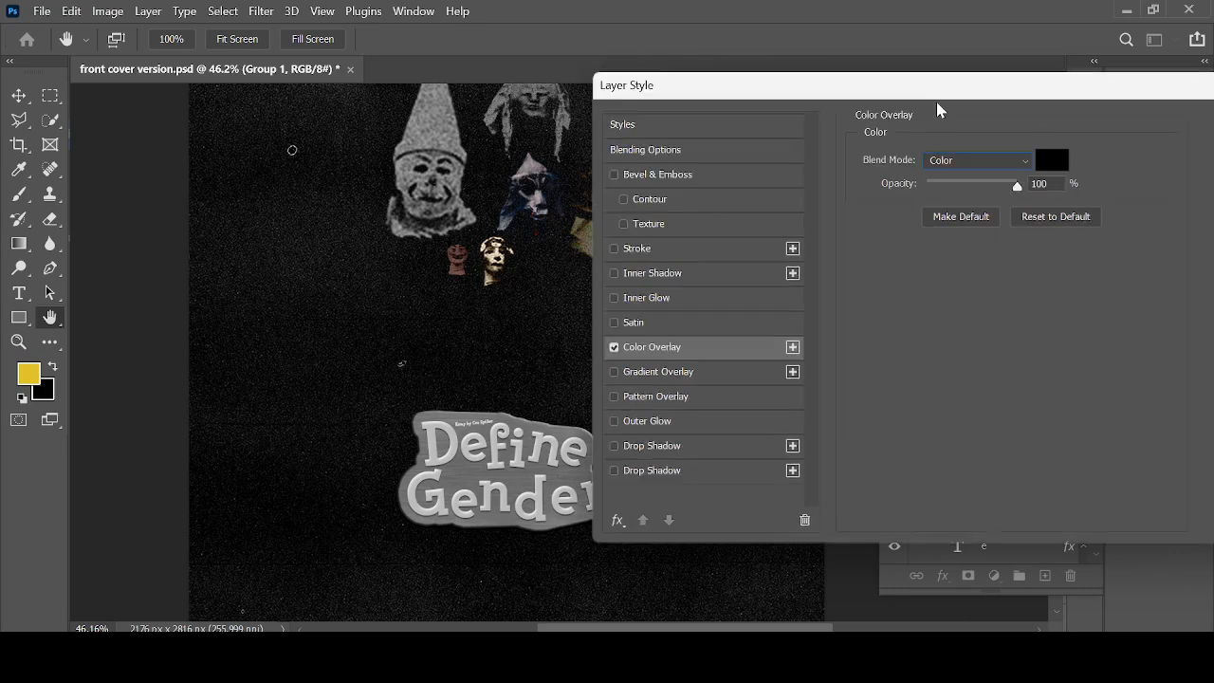